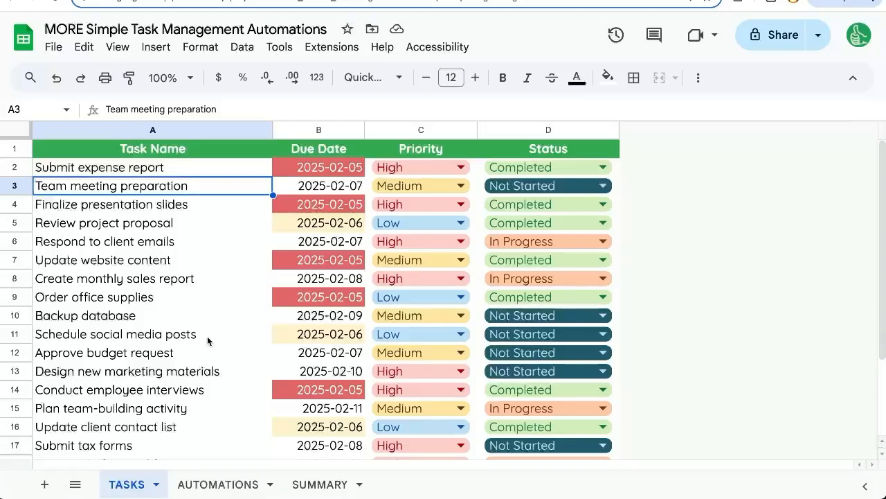
# Step: Review the AUTOMATIONS checklist items: due-date highlighting, email reminder, auto-dating, and Time to Completion
pyautogui.click(217, 484)
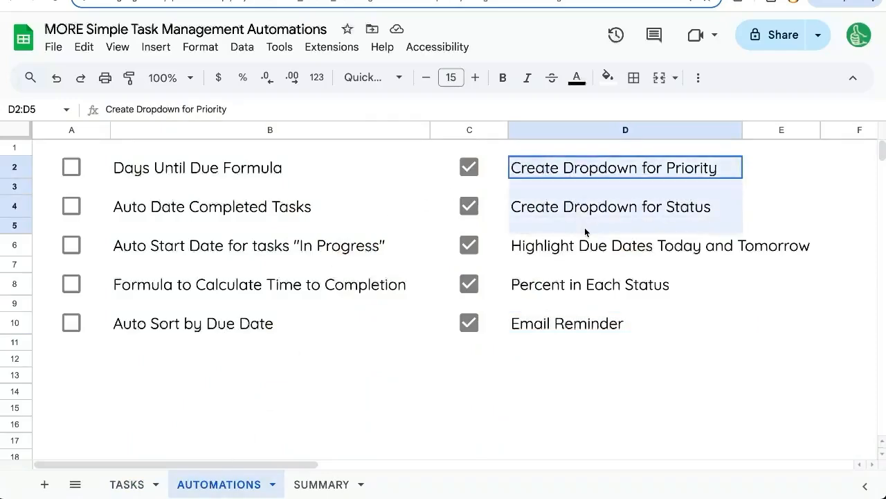
pyautogui.click(626, 245)
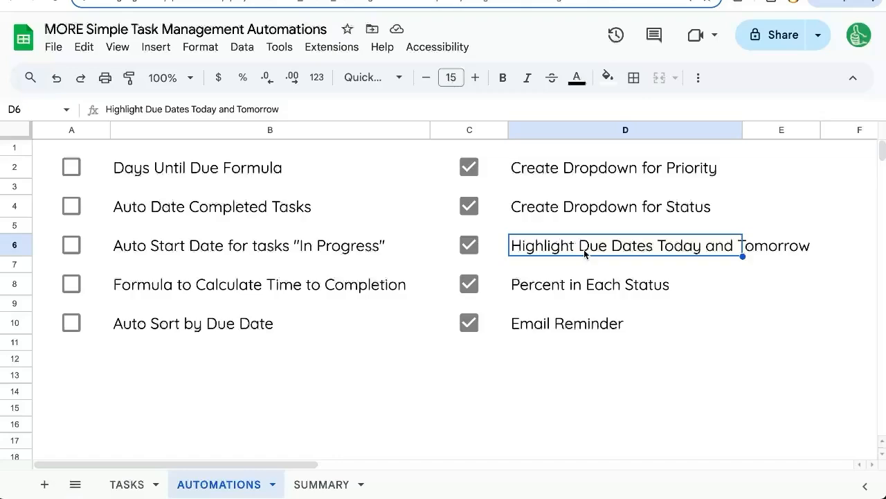
pyautogui.click(626, 324)
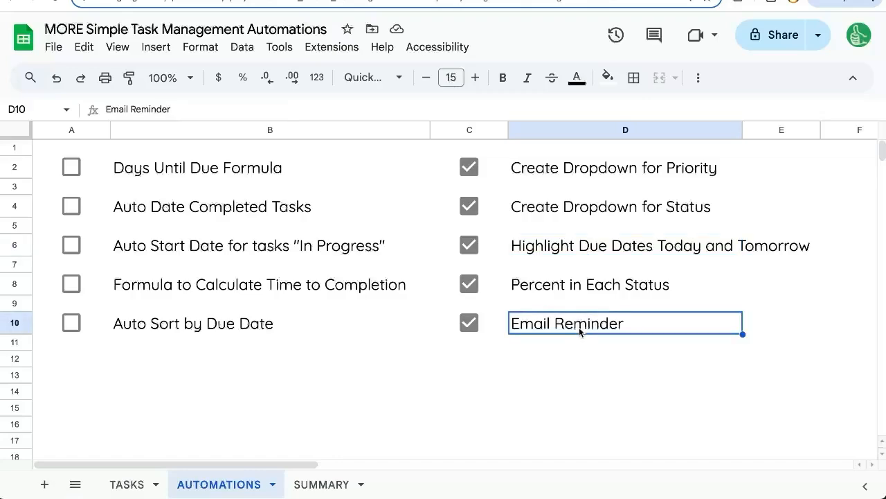
pyautogui.moveTo(188, 202)
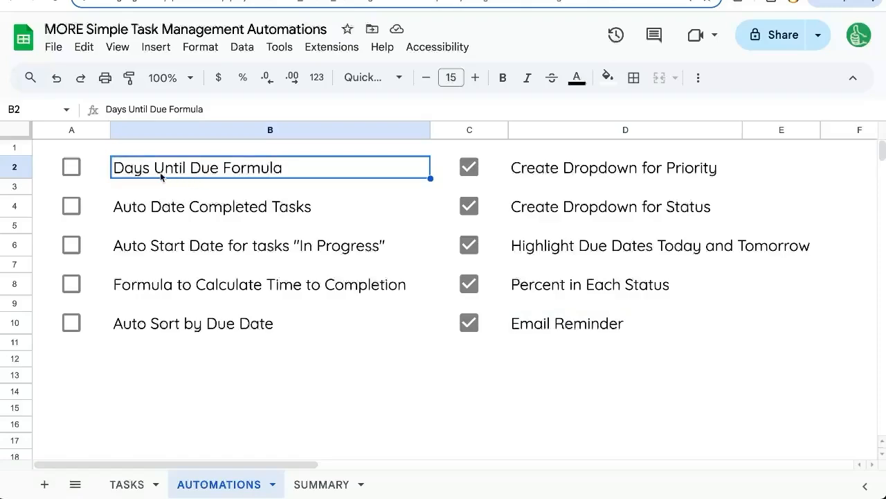
pyautogui.moveTo(270, 205); pyautogui.dragTo(270, 244)
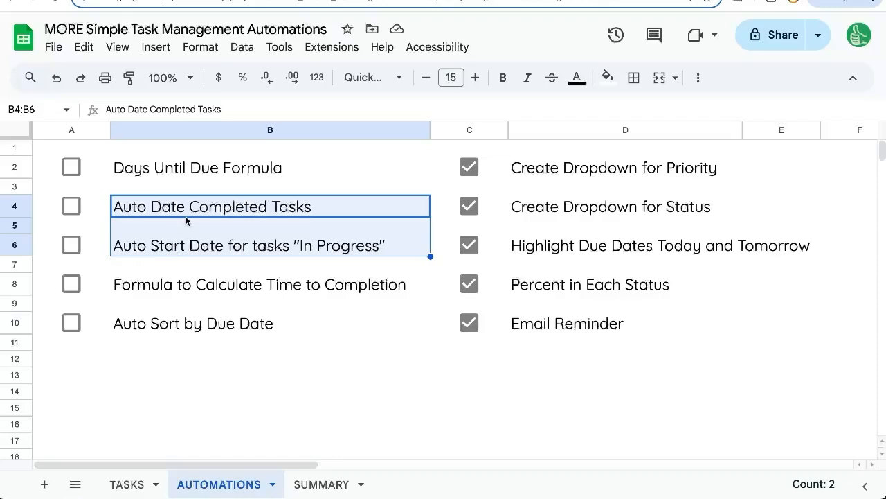
pyautogui.moveTo(195, 215)
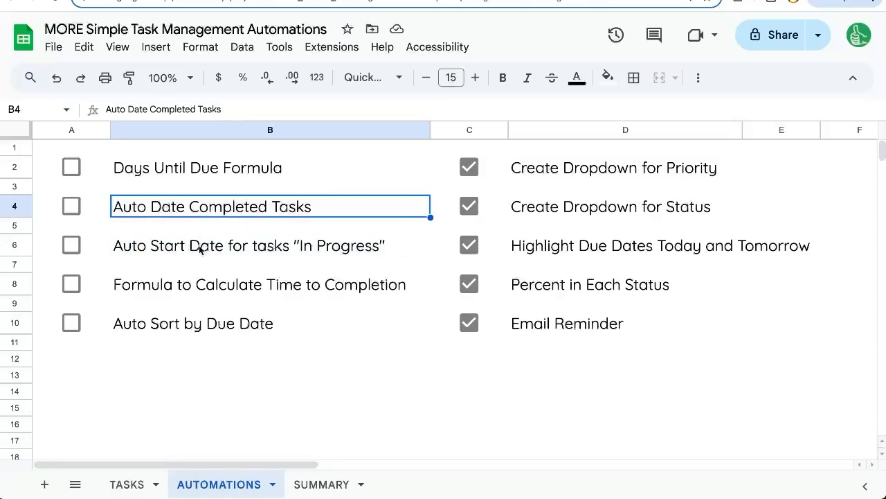
pyautogui.click(270, 245)
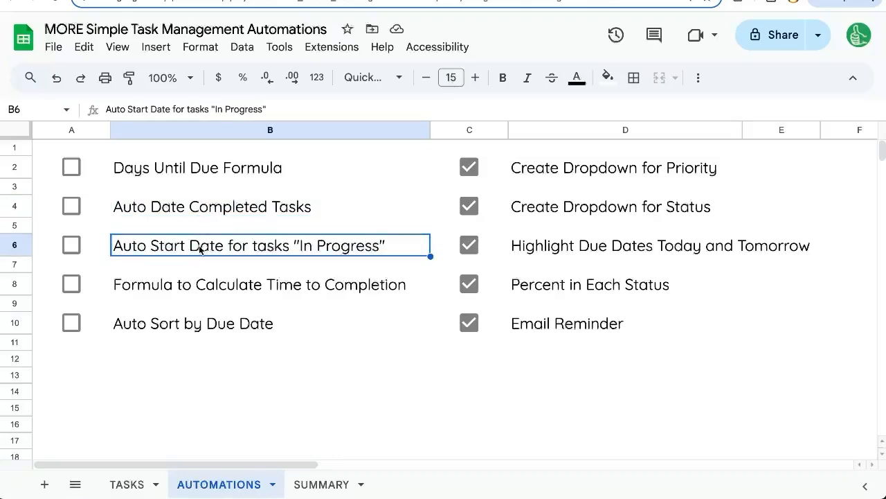
pyautogui.moveTo(187, 293)
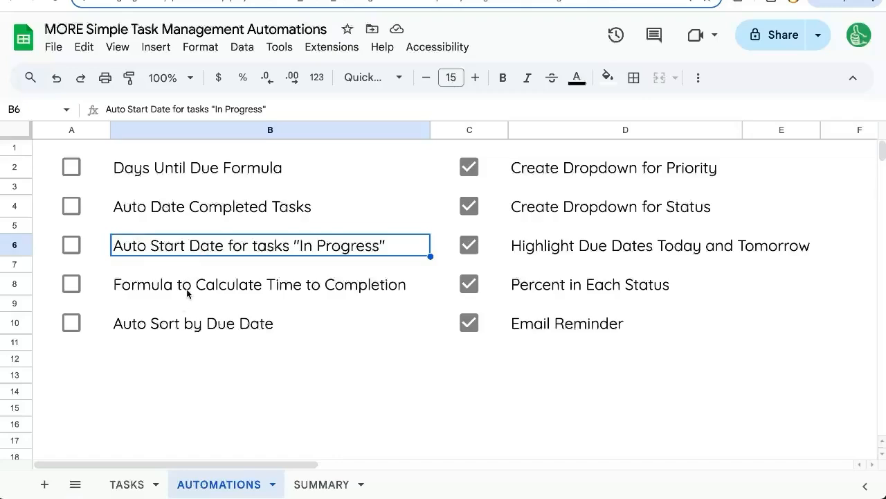
pyautogui.click(259, 284)
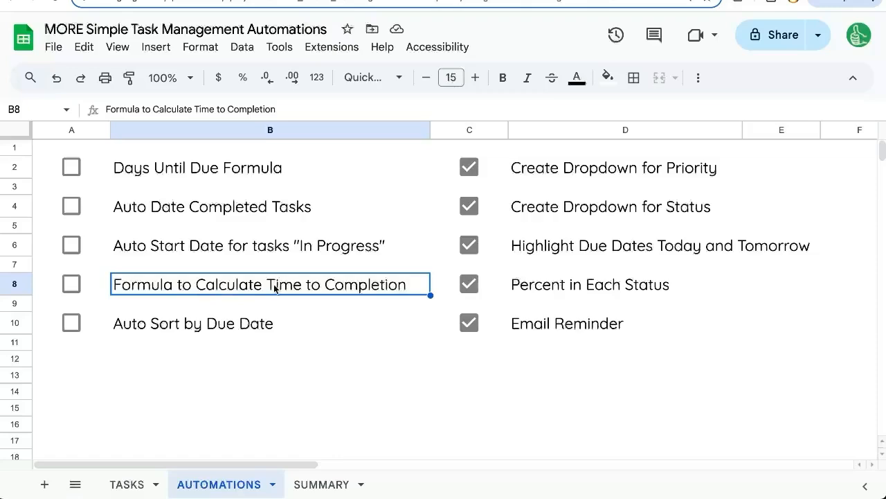
pyautogui.moveTo(228, 289)
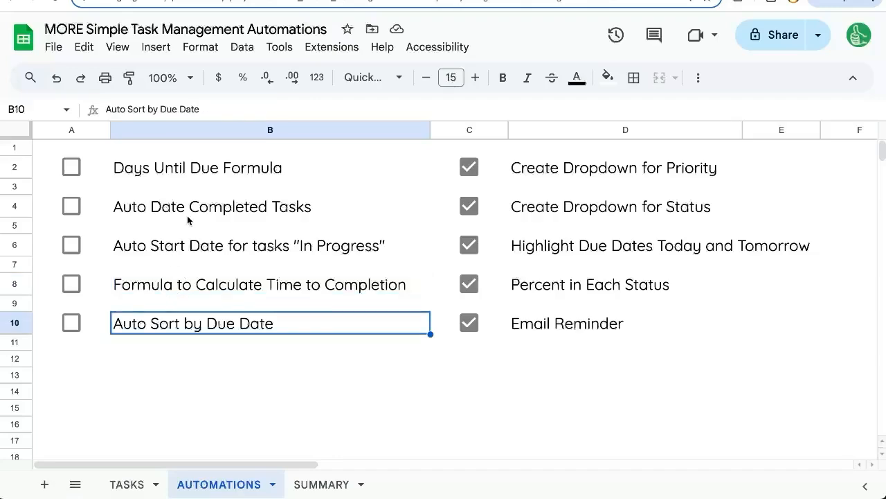
pyautogui.moveTo(126, 488)
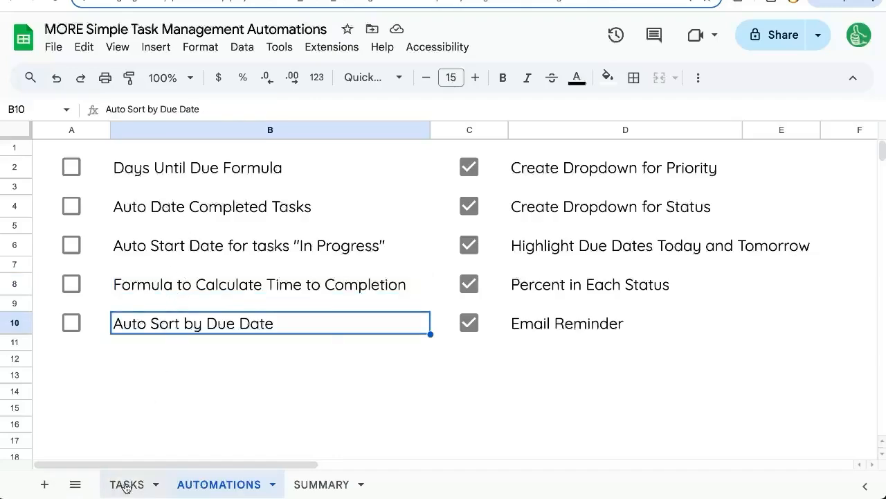
# Step: Inspect the task due dates in column B rows 2 to 14 on the TASKS sheet
pyautogui.click(126, 485)
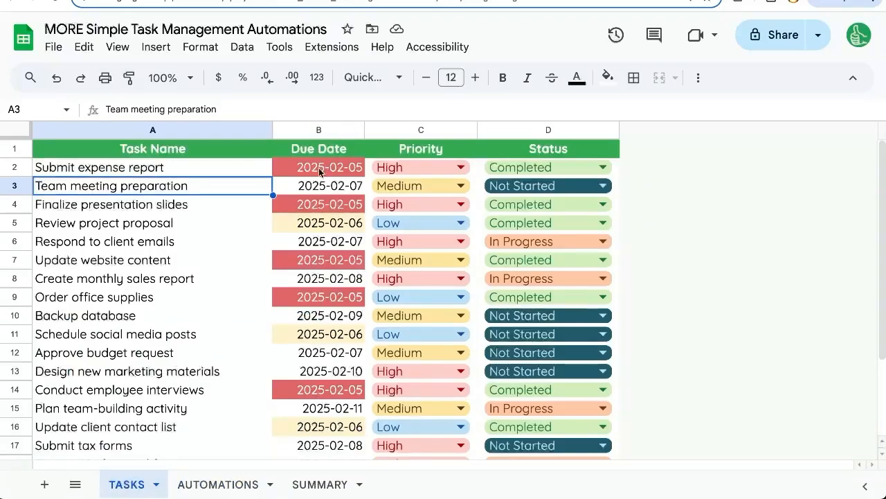
pyautogui.click(318, 241)
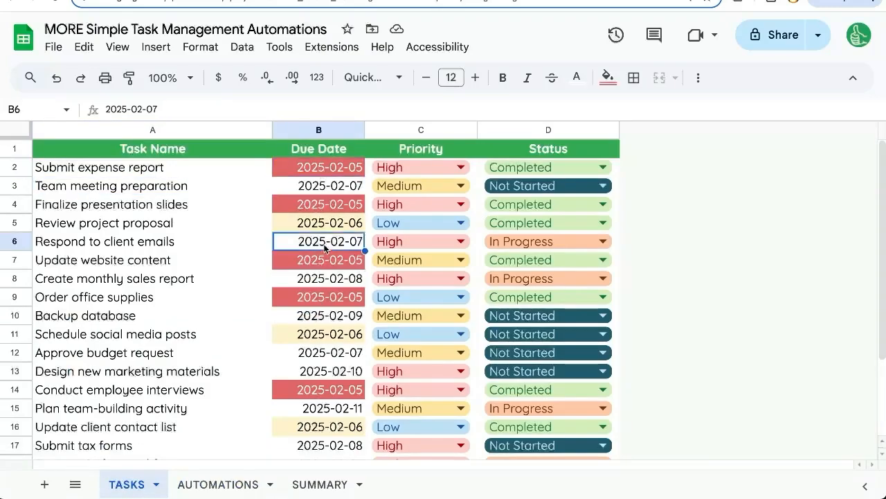
pyautogui.click(319, 166)
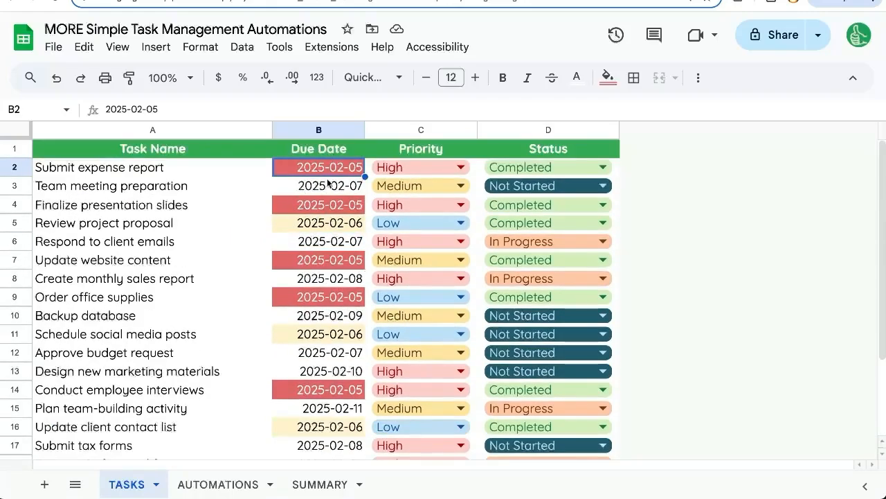
pyautogui.moveTo(319, 166); pyautogui.dragTo(318, 389)
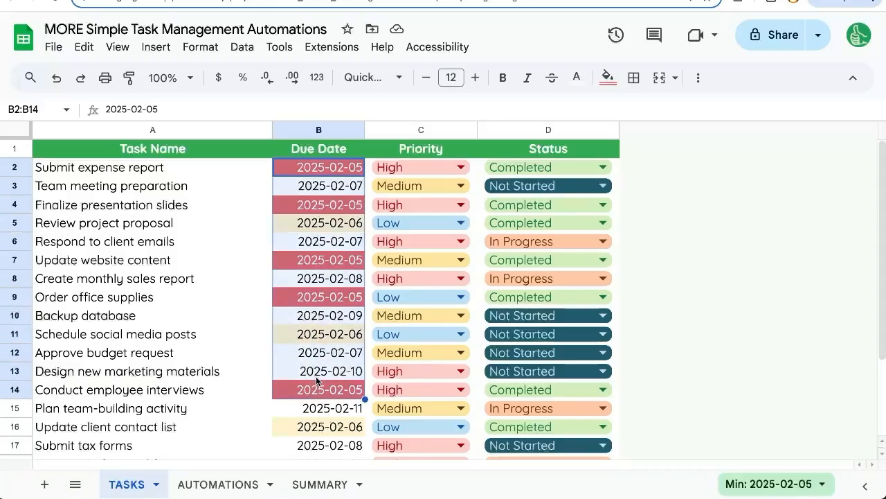
pyautogui.click(219, 484)
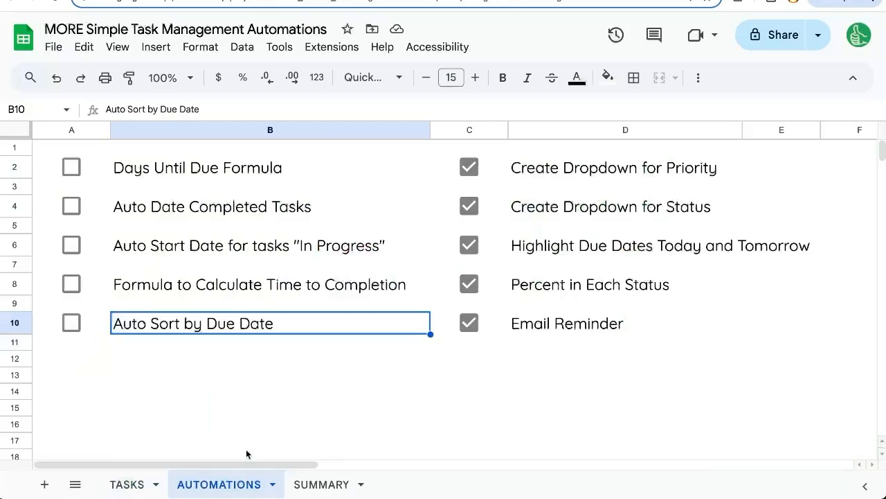
pyautogui.click(127, 485)
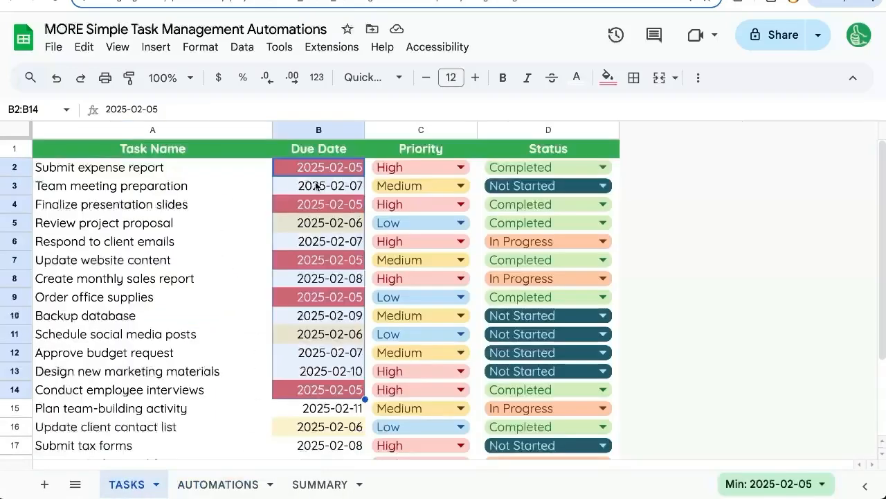
# Step: Add a Day Till Due column E with a DATEDIF(TODAY(),B2,"d")&" days" formula filled down
pyautogui.click(690, 130)
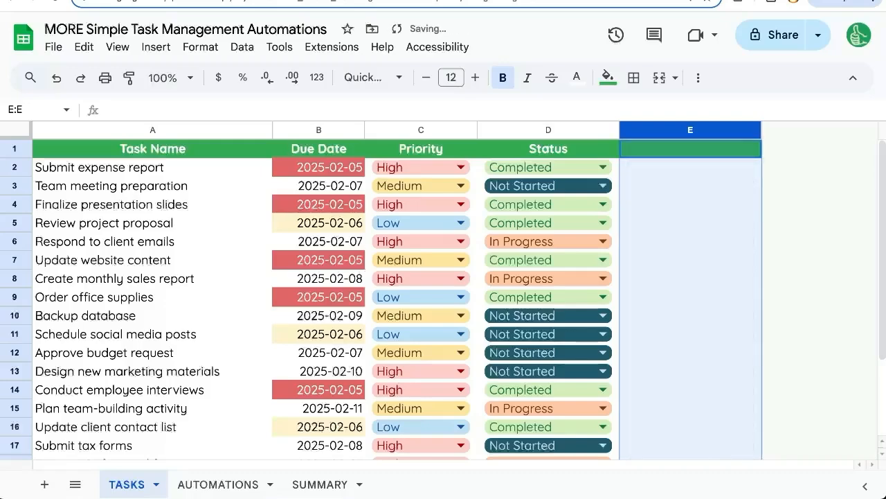
pyautogui.write('Day Till D')
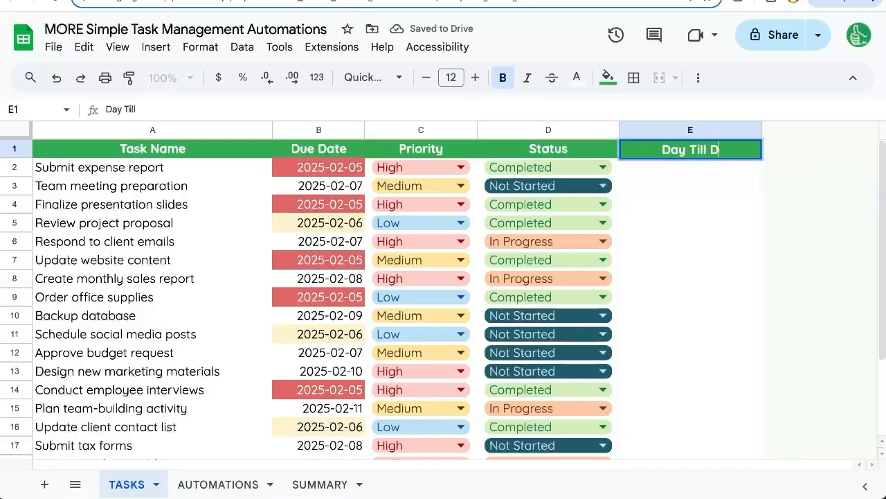
pyautogui.write('=DATEDIF(')
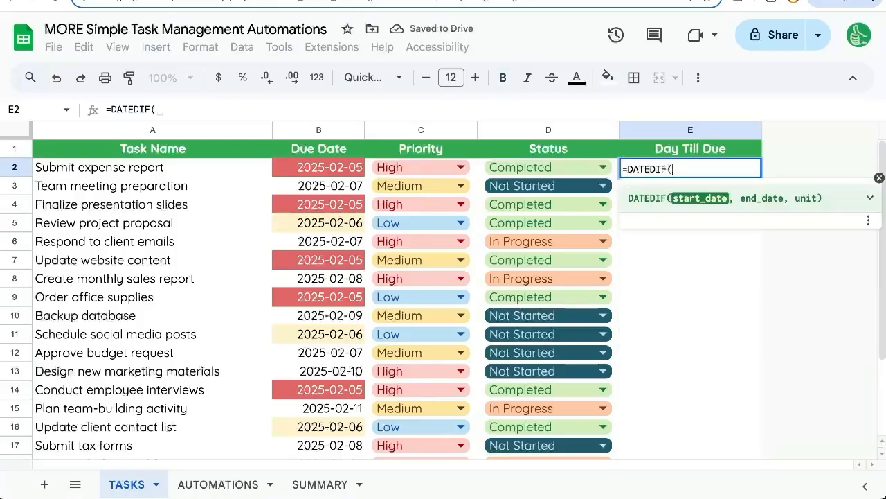
pyautogui.write('TODAY(),B2,"d')
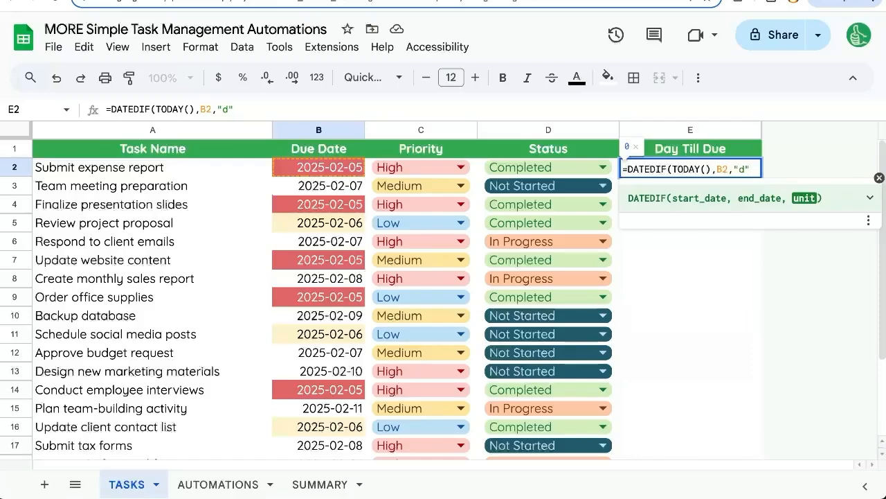
pyautogui.write('&" days')
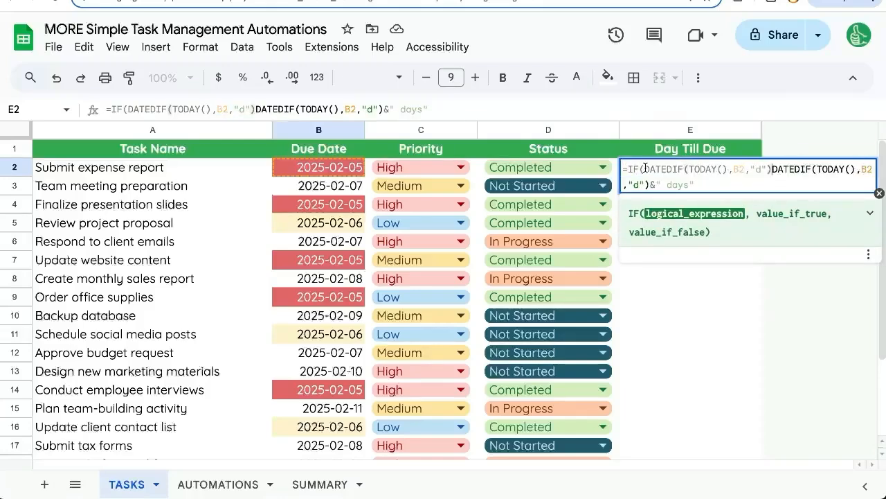
pyautogui.write('<')
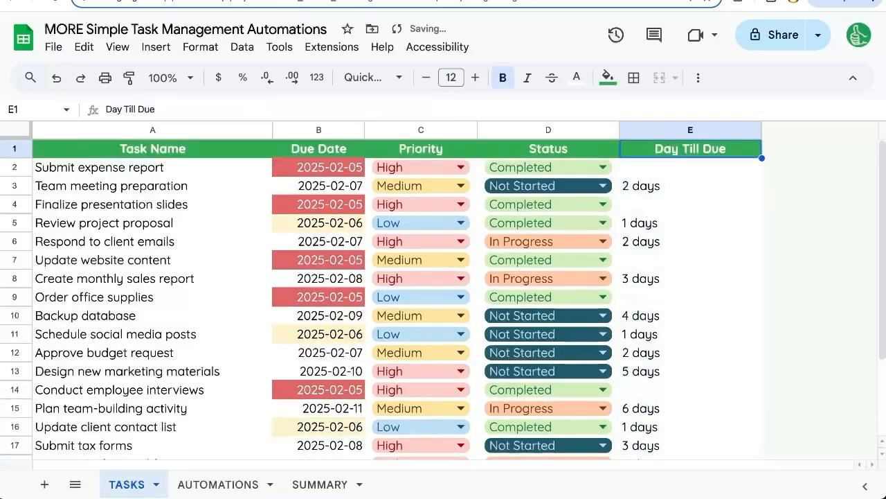
pyautogui.click(690, 166)
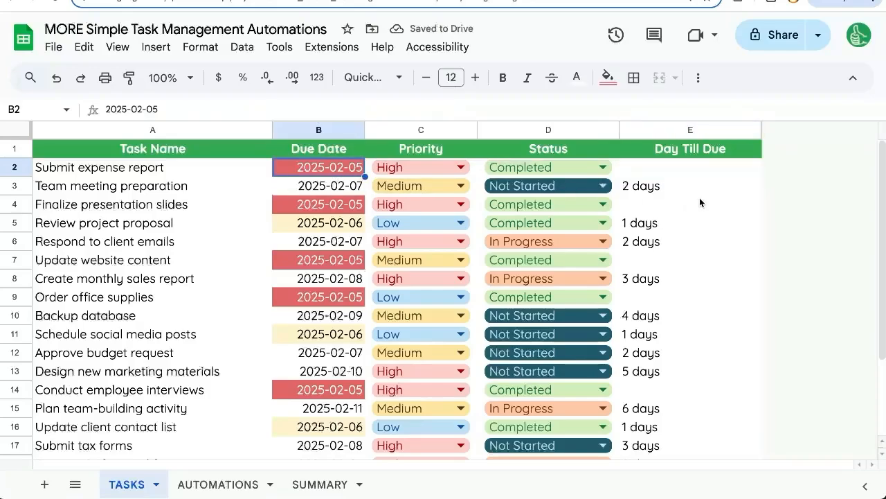
pyautogui.click(318, 185)
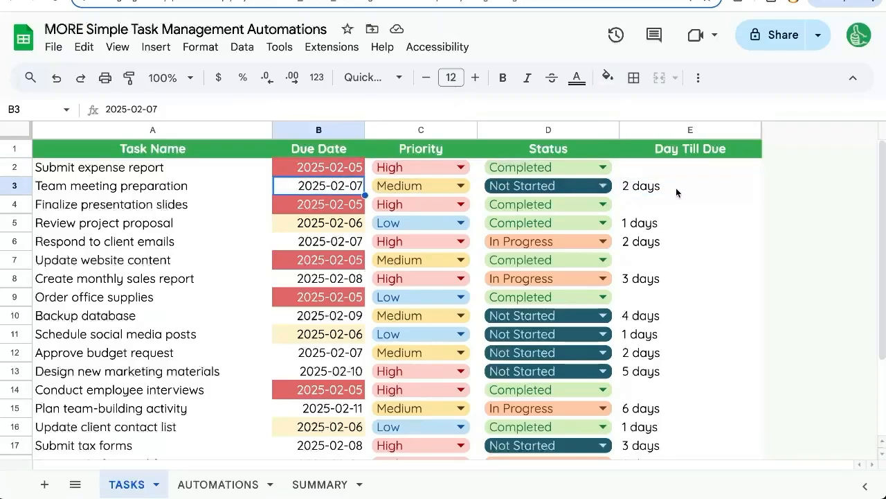
pyautogui.click(689, 334)
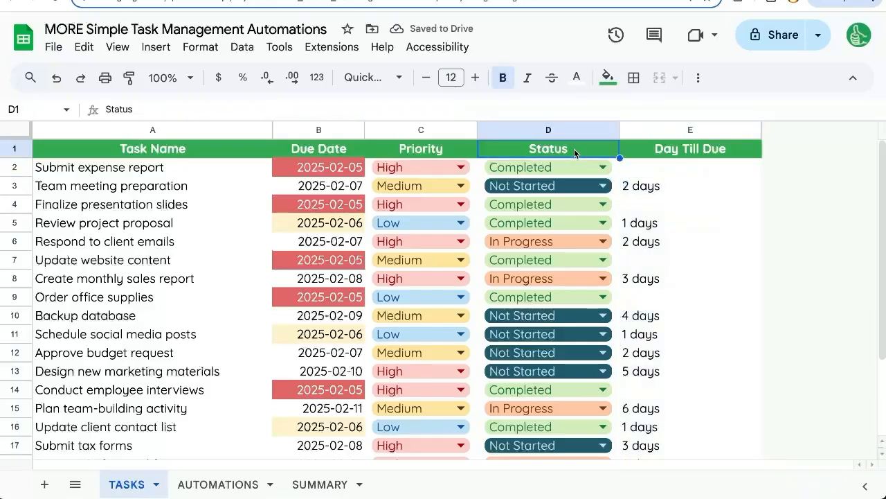
pyautogui.moveTo(256, 380)
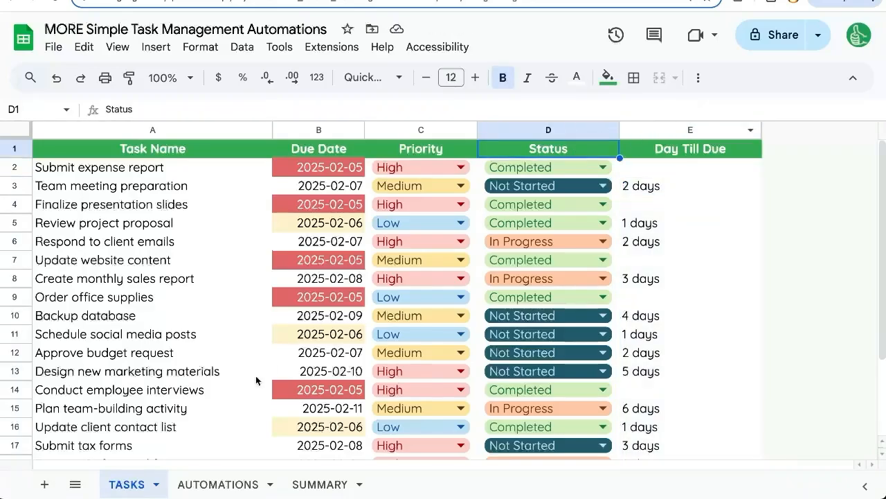
# Step: Set the first task's Status in D2 to In Progress via its dropdown
pyautogui.click(219, 485)
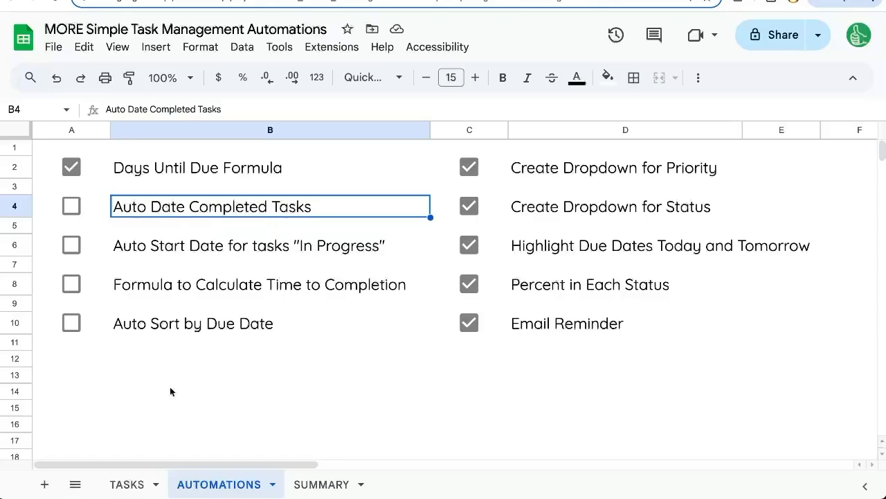
pyautogui.click(126, 485)
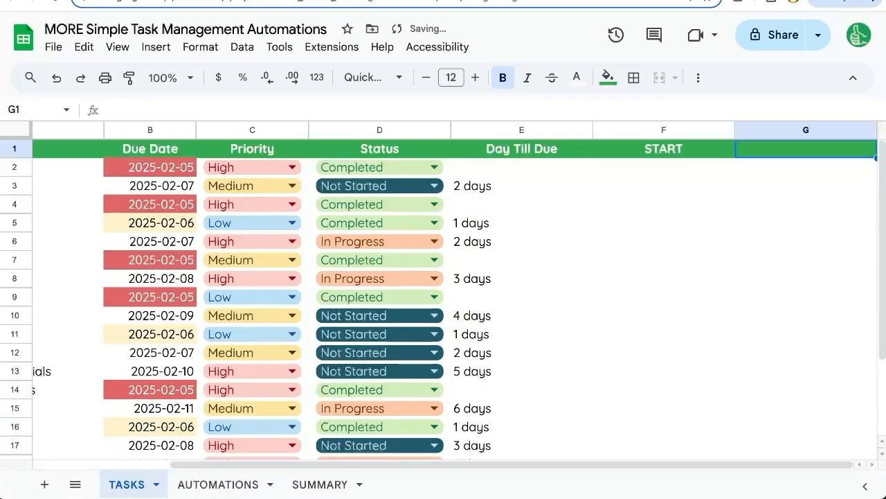
pyautogui.click(435, 166)
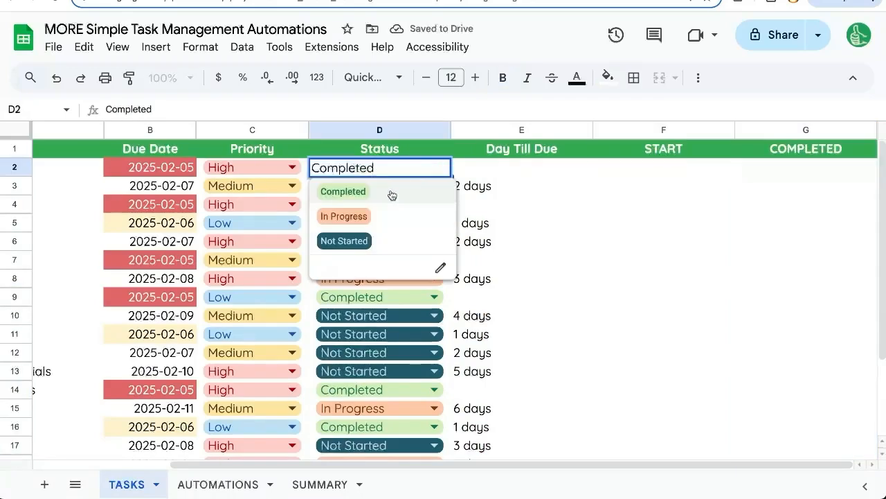
pyautogui.click(343, 216)
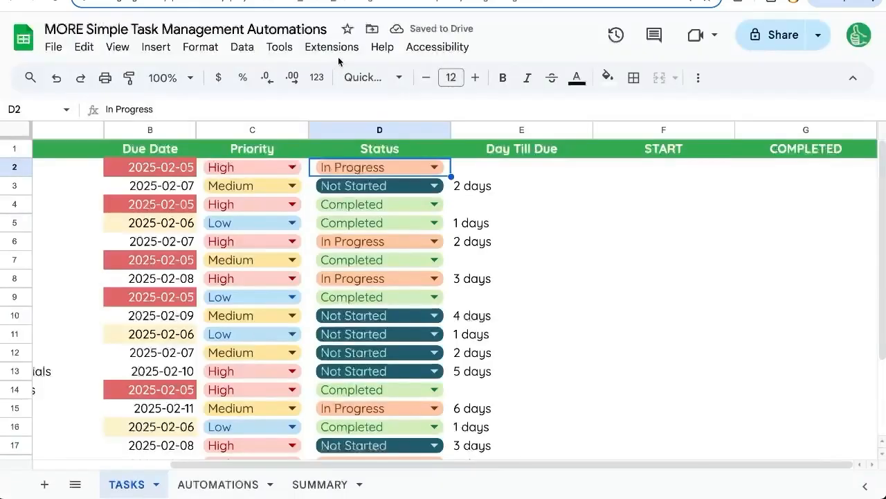
# Step: Start an onEdit(e) function in Apps Script reading the edited row and checking column 4
pyautogui.click(330, 47)
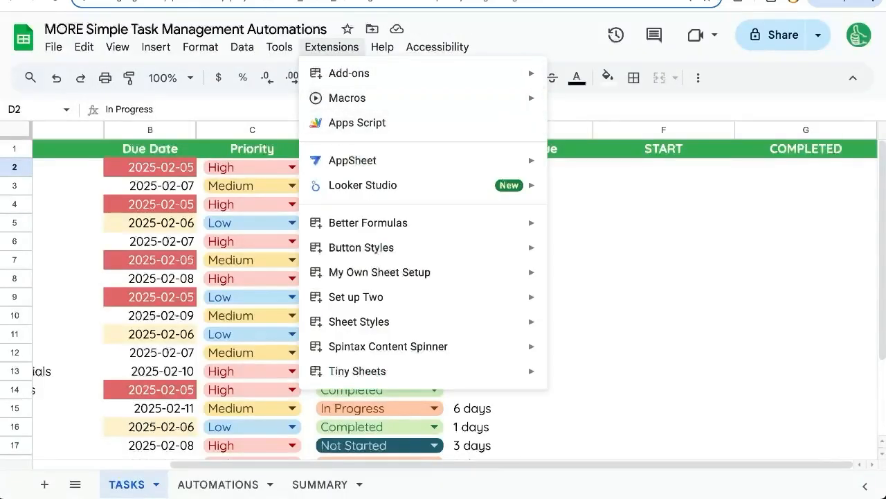
pyautogui.click(357, 121)
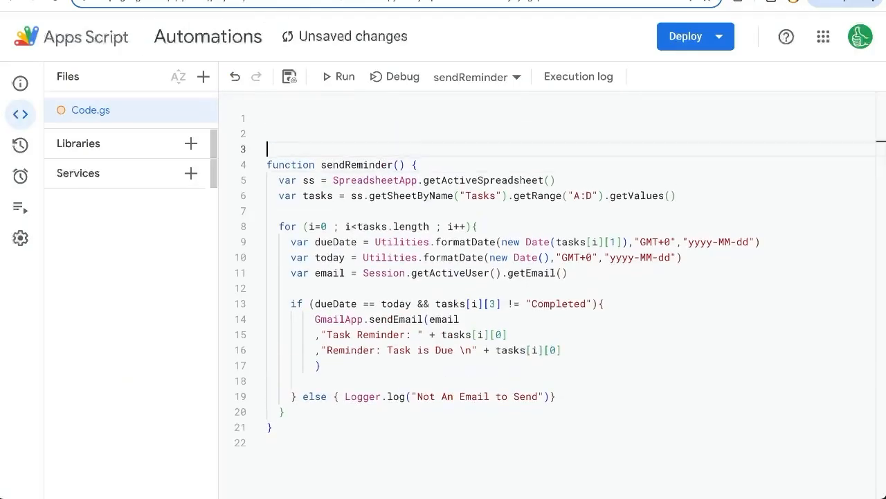
pyautogui.write('function onEdit(e){')
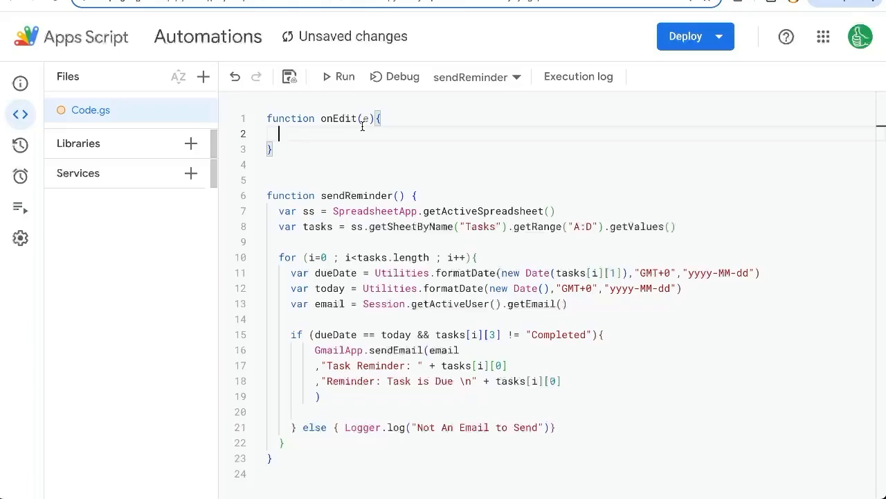
pyautogui.write('var')
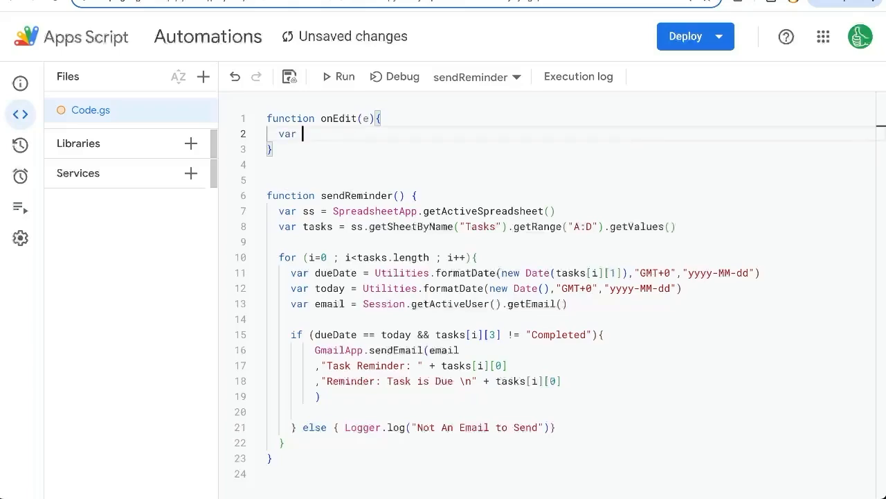
pyautogui.write('row = e.range.getRow(')
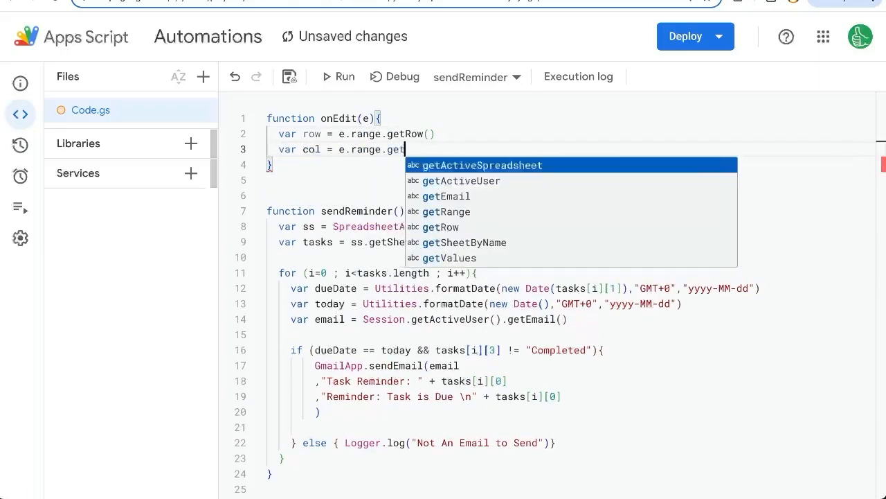
pyautogui.write('Column()')
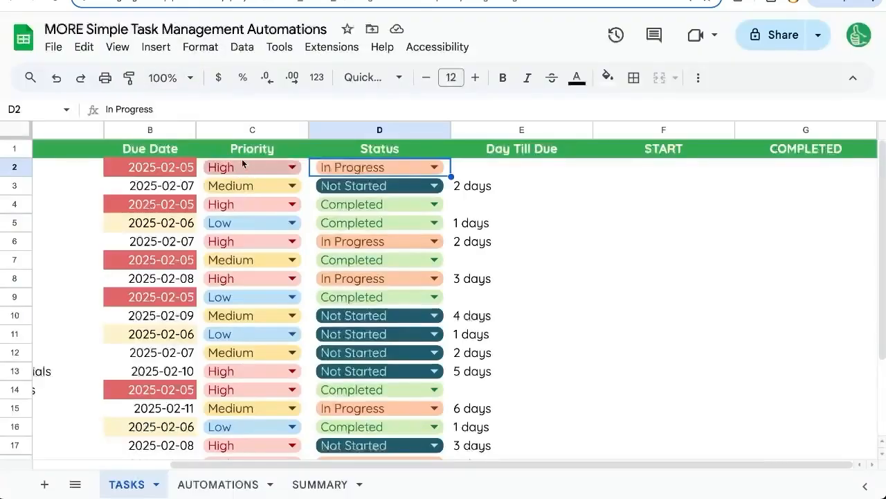
pyautogui.moveTo(371, 41)
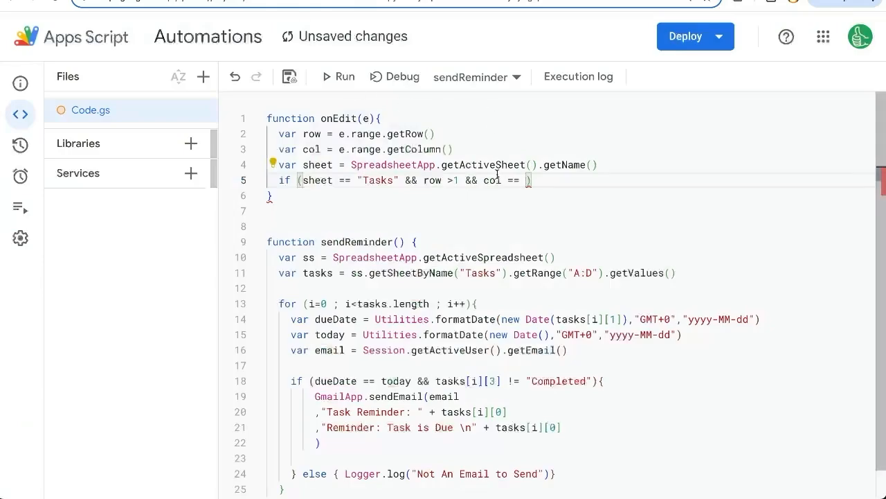
pyautogui.write('4')
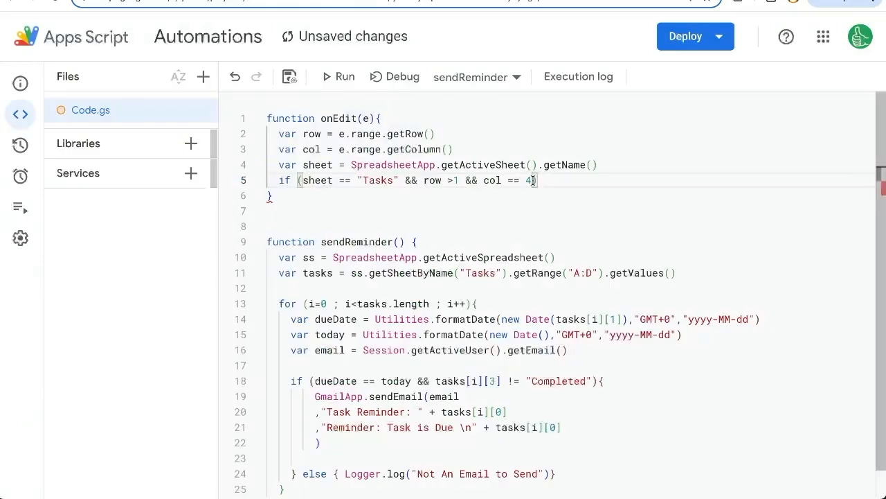
# Step: Add the value == "Completed" condition that sets getRange(row,7) on Tasks to a new Date()
pyautogui.press('Enter')
pyautogui.write('var')
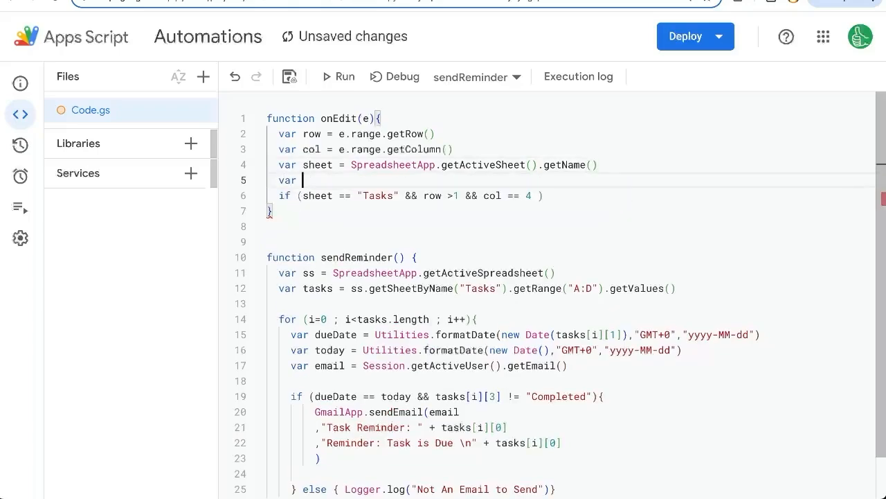
pyautogui.write('value =')
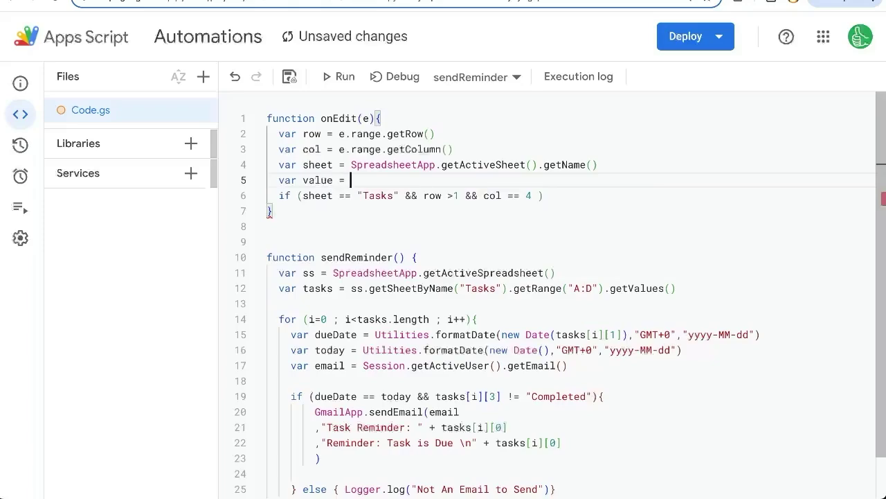
pyautogui.write('e.value')
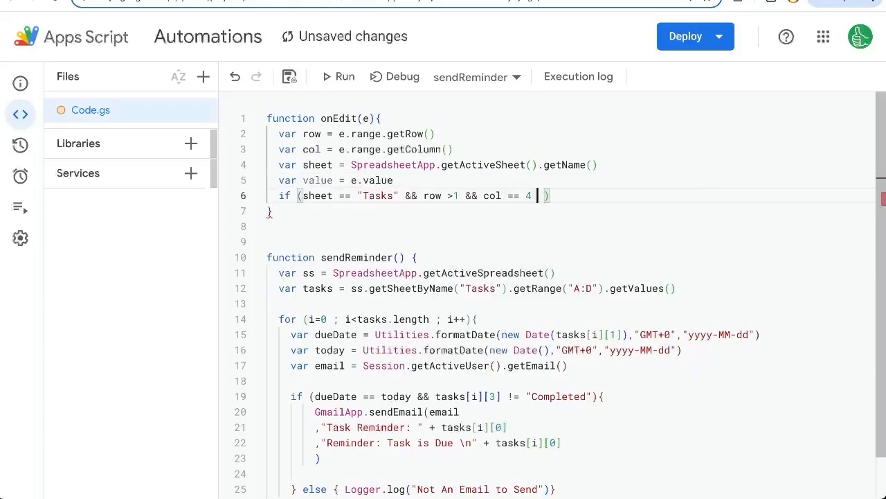
pyautogui.write('&& "Completed"')
pyautogui.write('sheet')
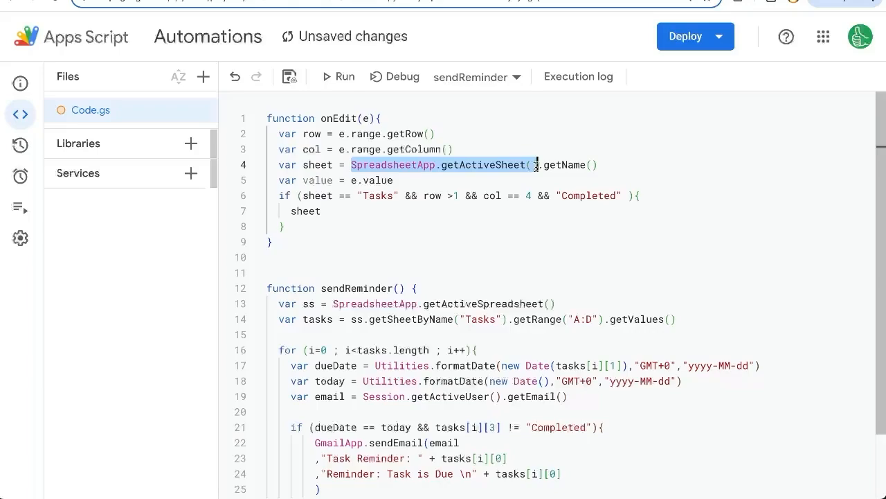
pyautogui.write('SpreadsheetApp.getActiveSheet().getShee')
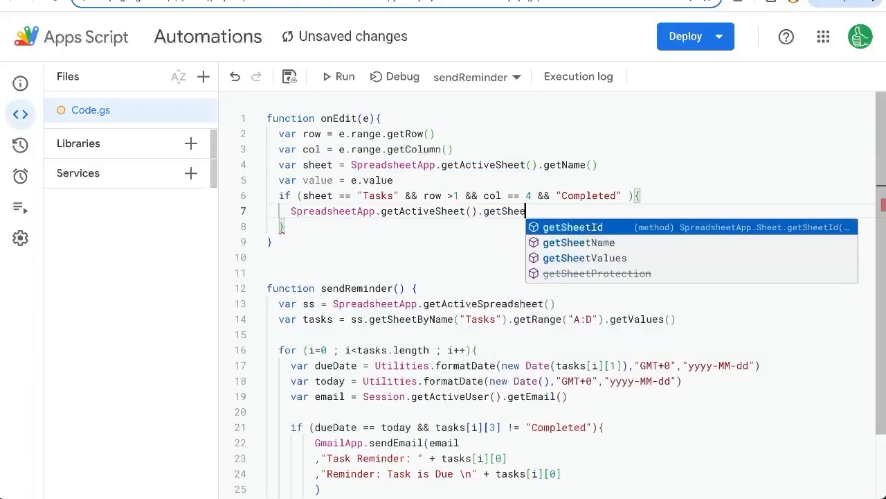
pyautogui.press('Escape')
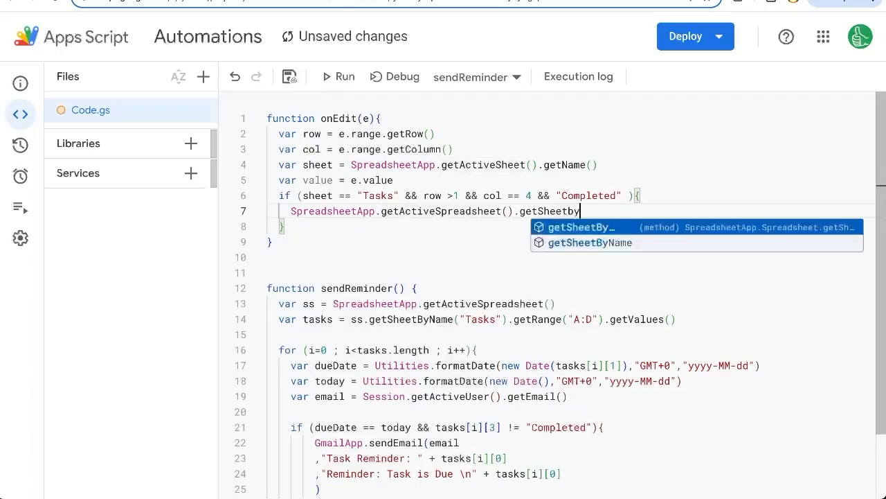
pyautogui.write('Name("Tasks").getRa')
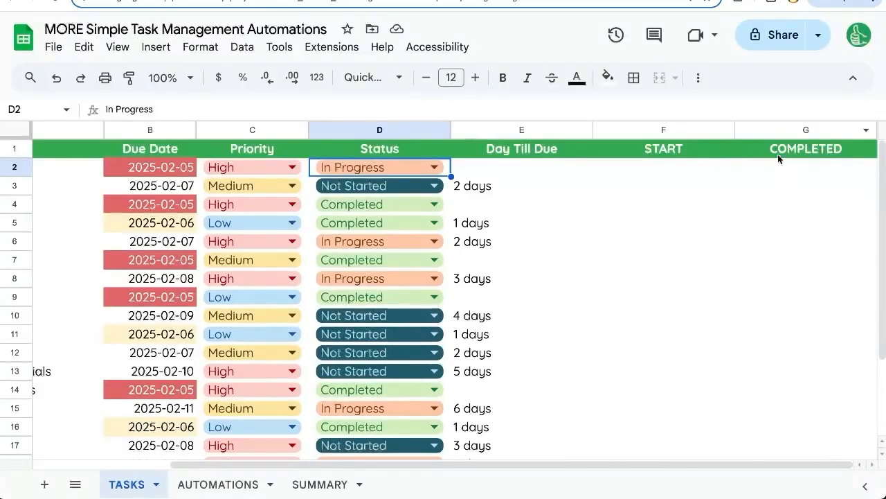
pyautogui.click(806, 148)
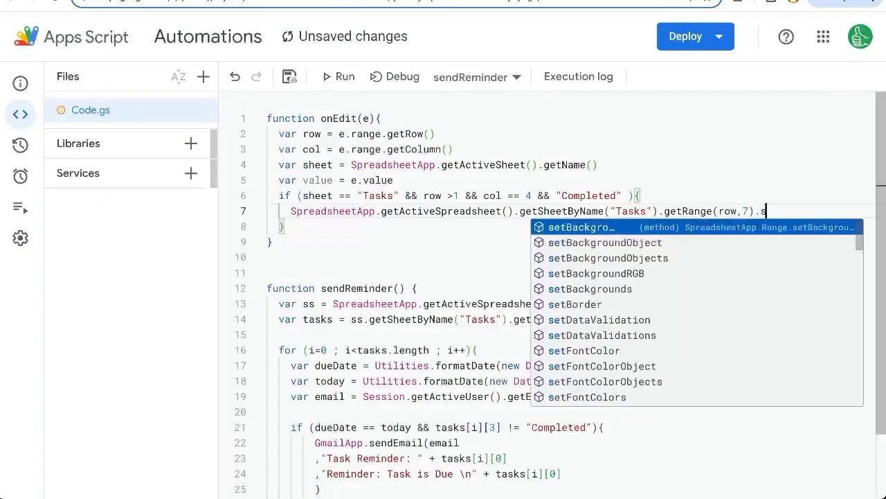
pyautogui.write('setValue(newb')
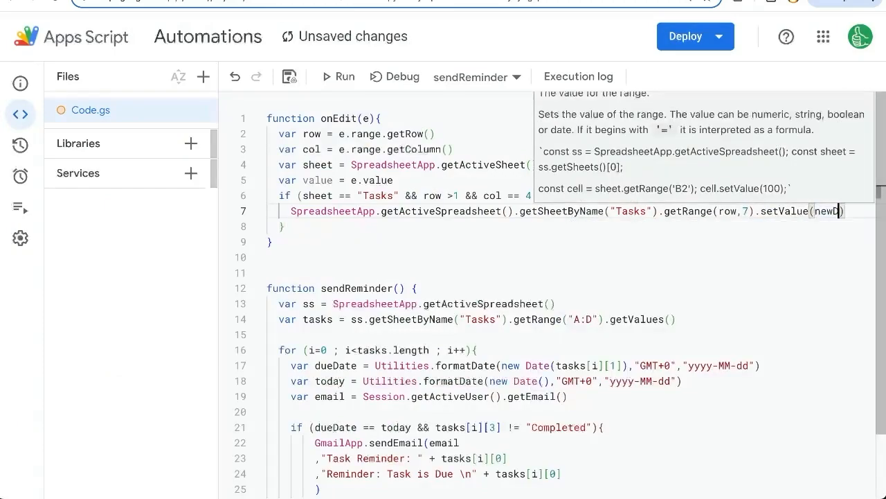
pyautogui.write('new Date()')
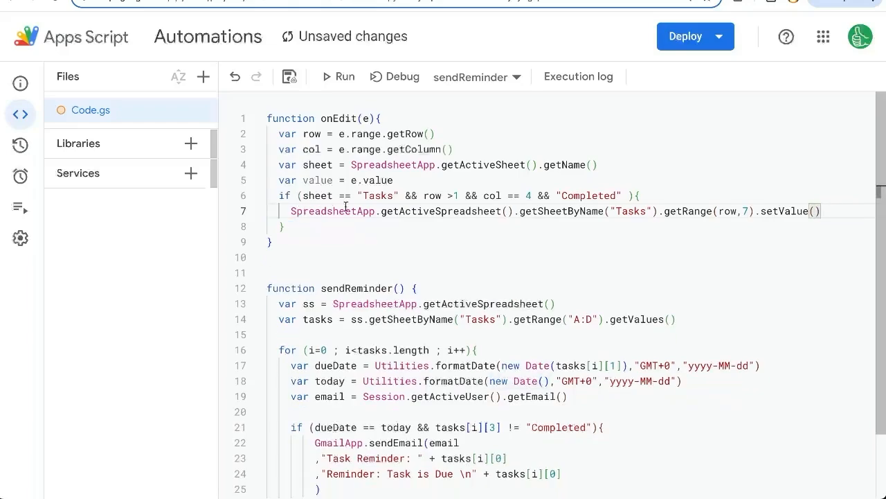
# Step: Define a date variable using Utilities.formatDate(new Date(), "GMT+0", "yyyy-MM-dd")
pyautogui.write('var')
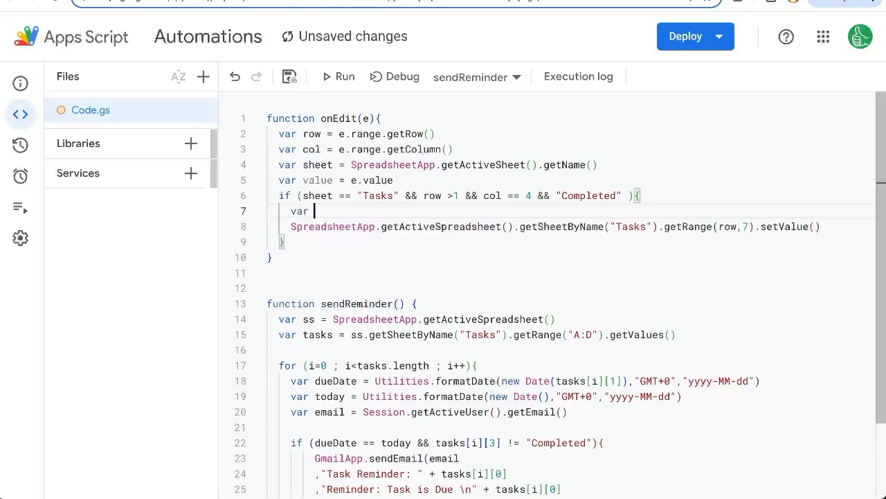
pyautogui.write('date =')
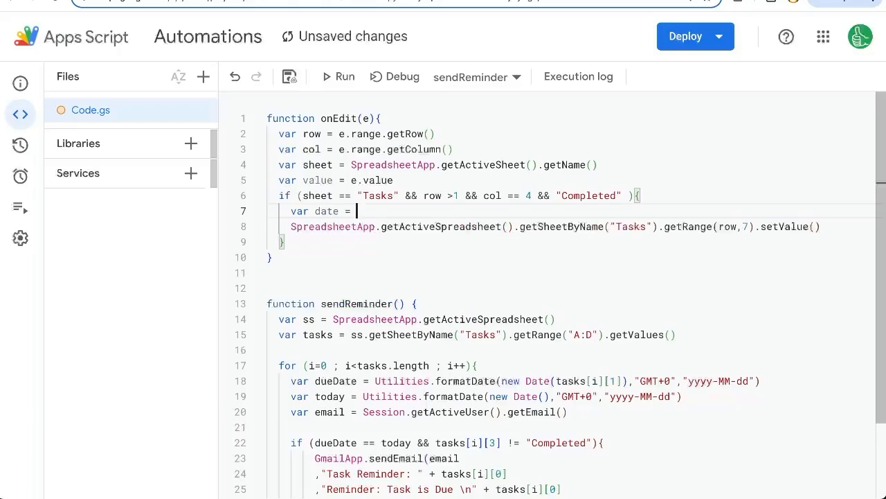
pyautogui.write('Utilities.formatDate()')
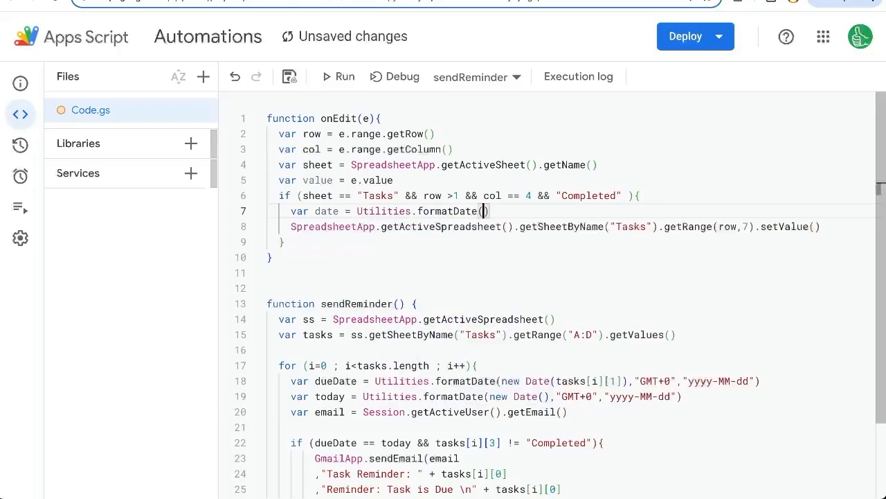
pyautogui.write('new Date()')
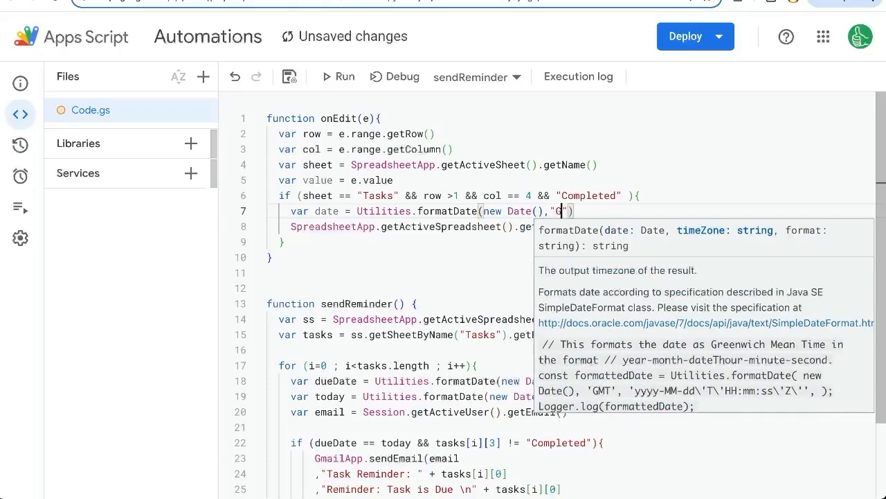
pyautogui.write('MT+')
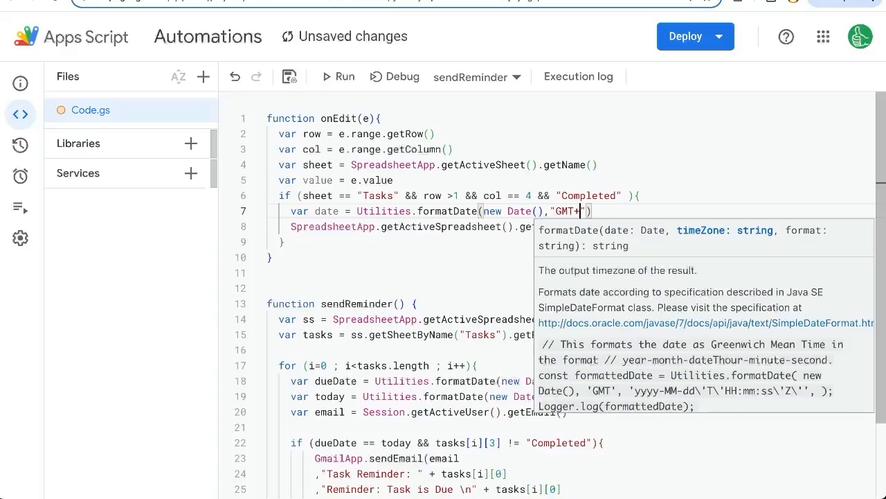
pyautogui.write('0,')
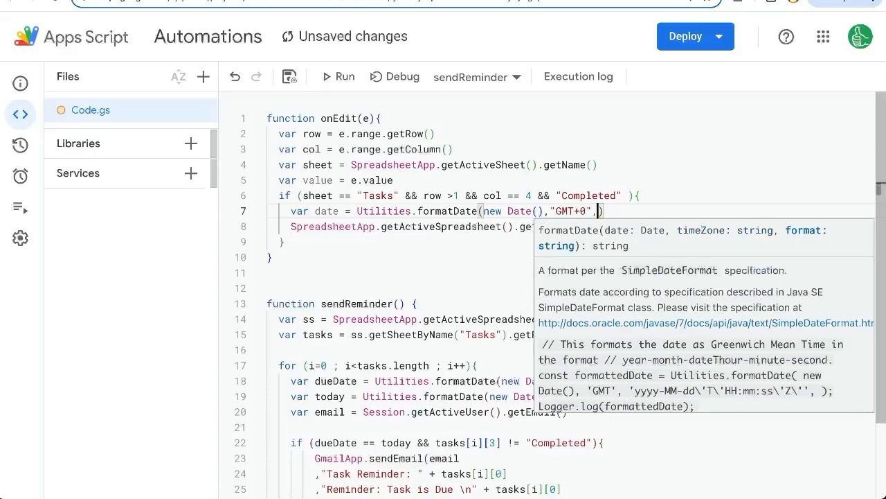
pyautogui.write('"')
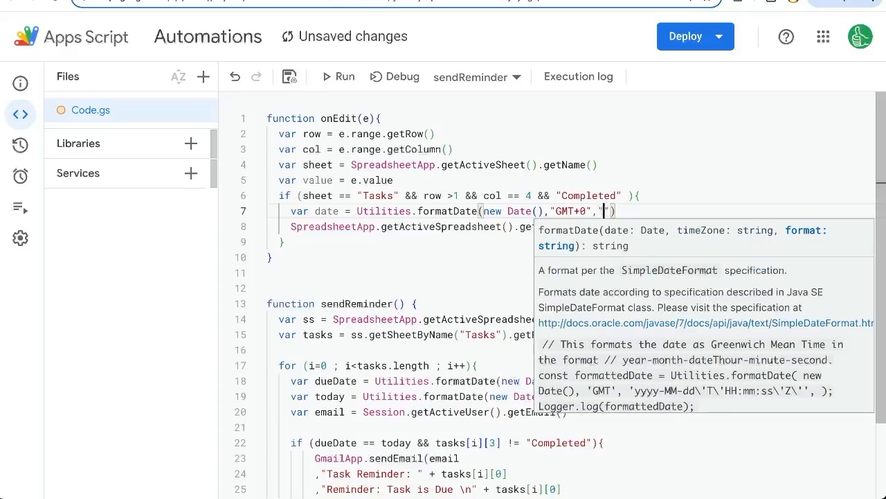
pyautogui.write('y')
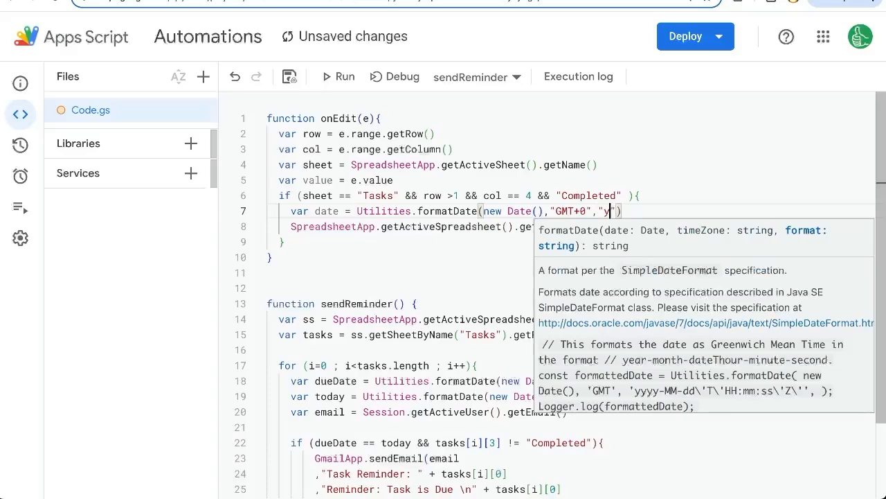
pyautogui.write('yyy-MM')
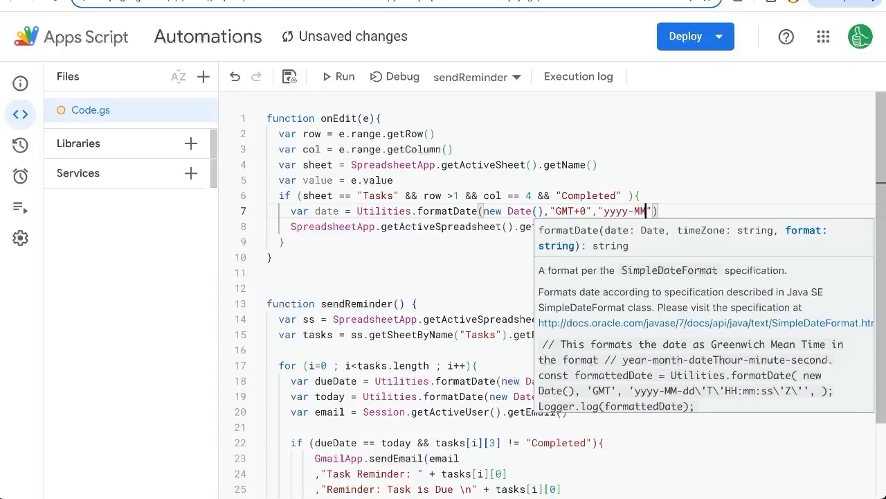
pyautogui.write('-dd')
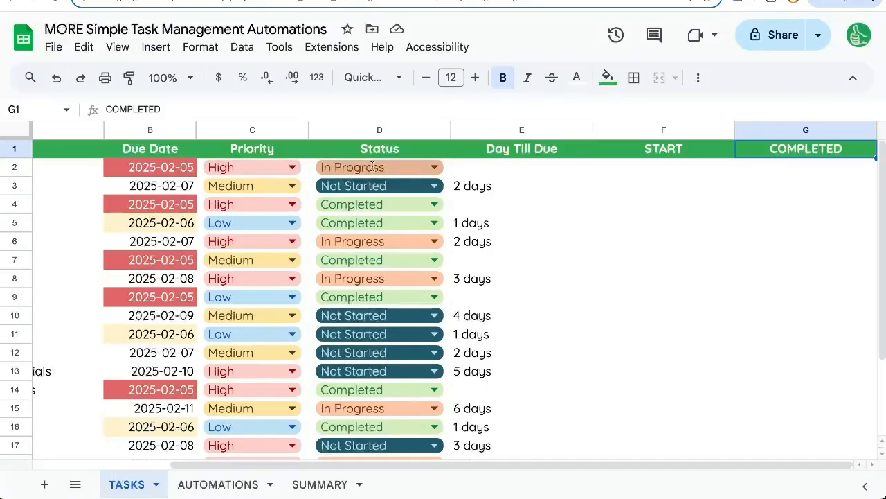
# Step: Fix the onEdit condition to value == "Completed" and the sheet name to "TASKS"
pyautogui.click(372, 166)
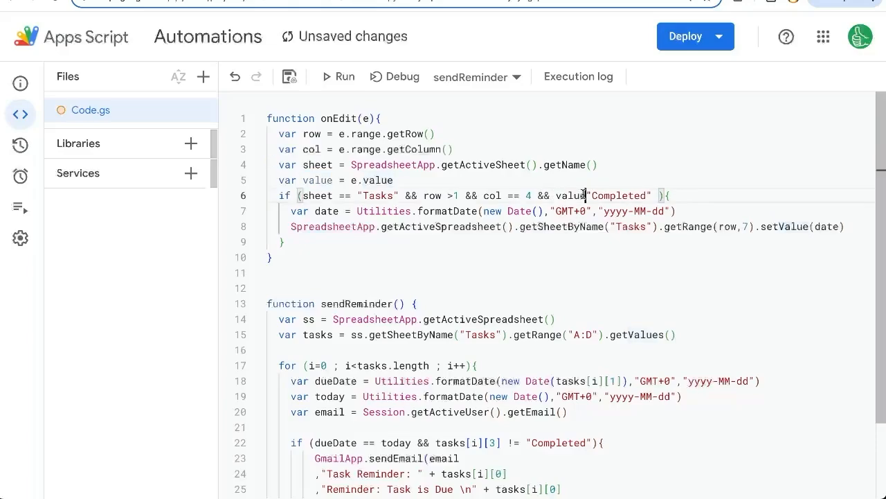
pyautogui.write('==')
pyautogui.write('Logger.log(sheet')
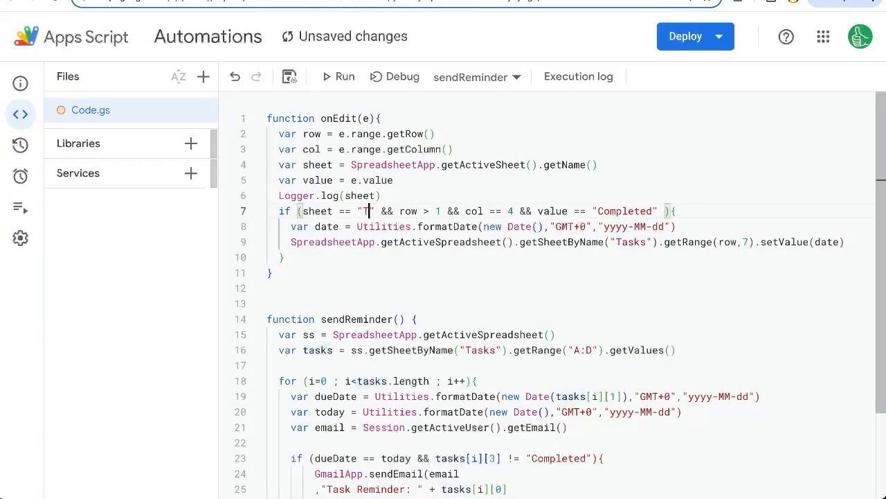
pyautogui.write('ASKS')
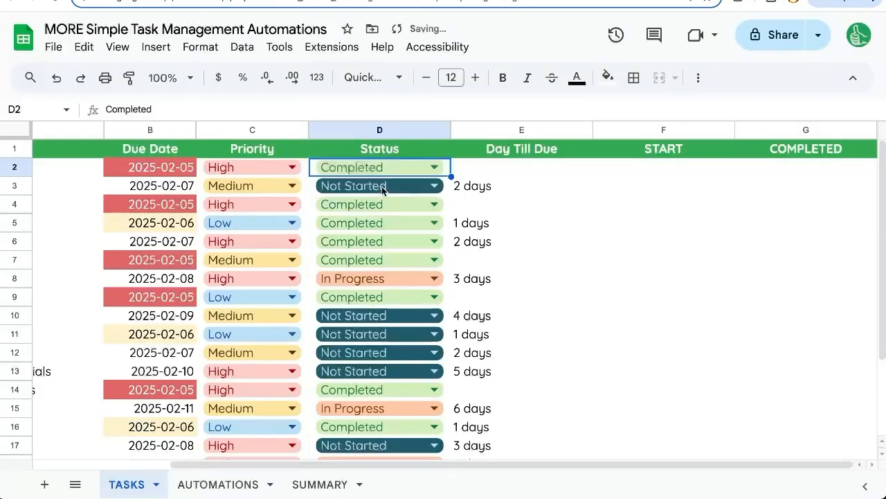
# Step: Mark tasks in rows 2 and 8 Completed and confirm 2025-02-05 is stamped in column G
pyautogui.click(806, 166)
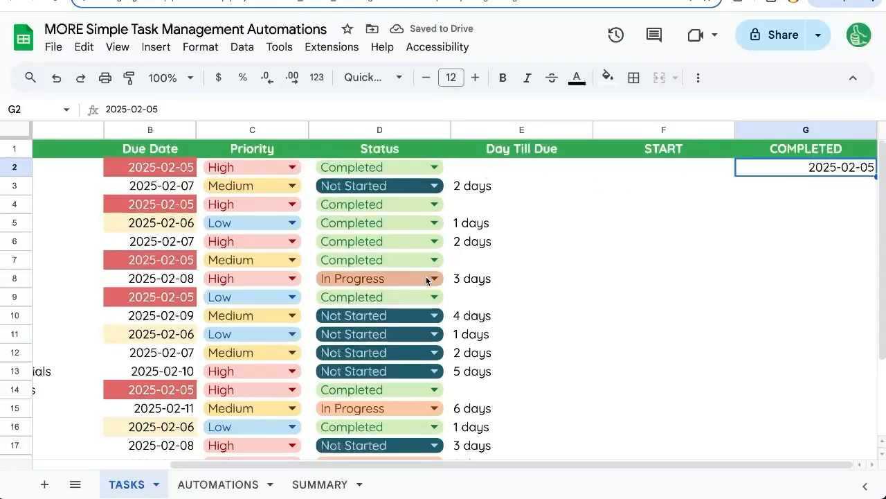
pyautogui.click(372, 279)
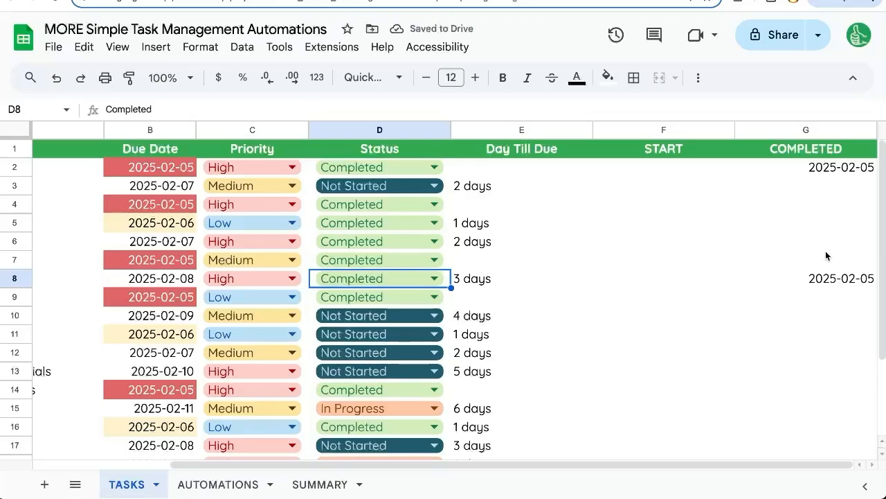
pyautogui.click(219, 485)
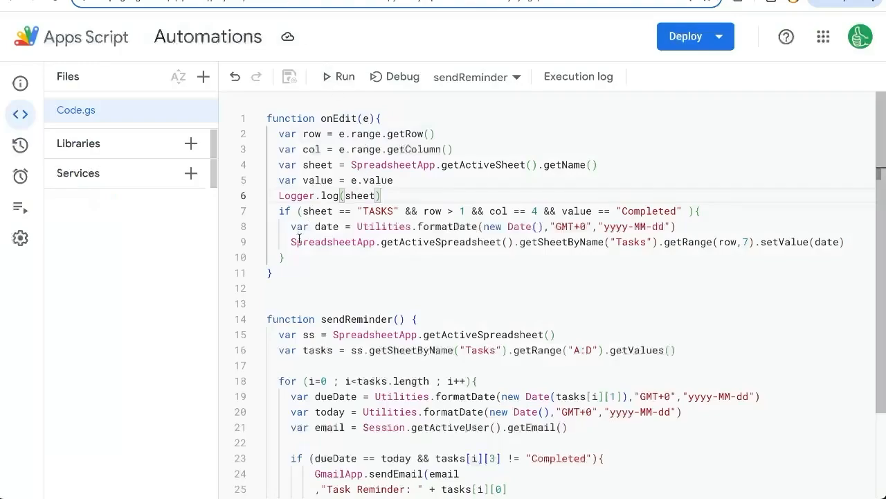
# Step: Copy the Completed condition block below itself and change the copy's status to In Progress
pyautogui.moveTo(277, 210); pyautogui.dragTo(284, 256)
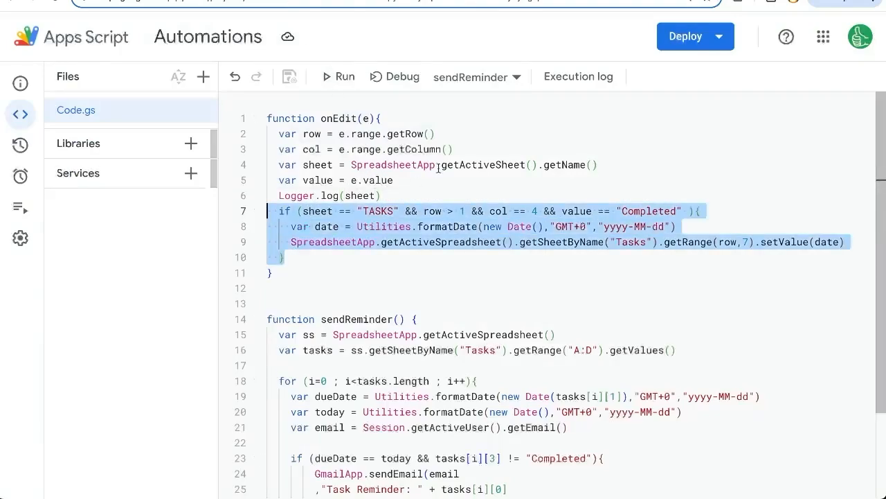
pyautogui.click(285, 257)
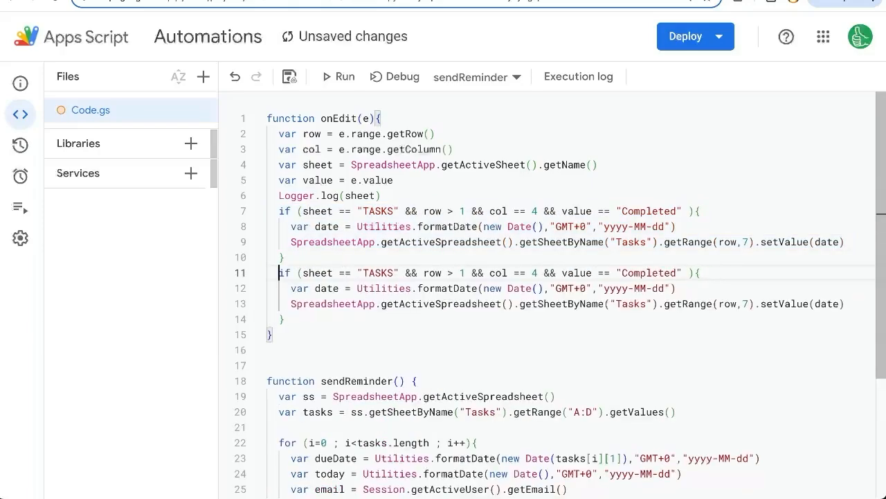
pyautogui.doubleClick(649, 272)
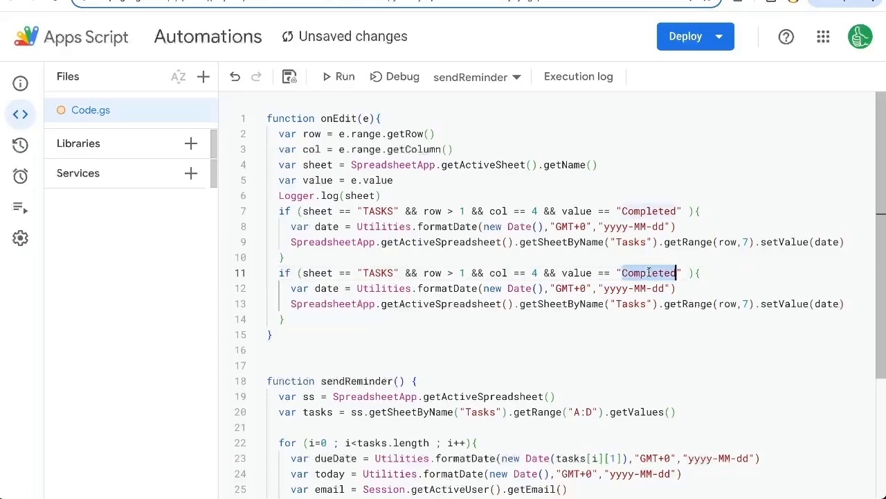
pyautogui.write('In Progress')
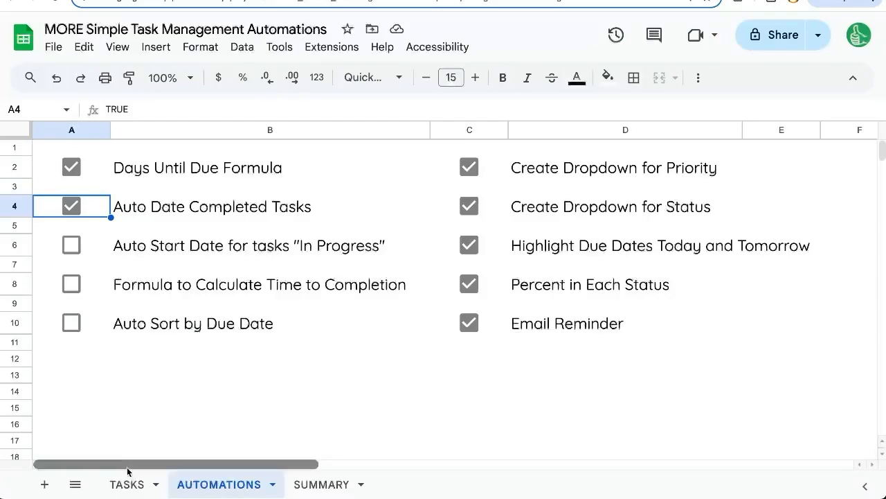
# Step: Set D2 to In Progress and D3 to Completed to confirm START dates fill automatically
pyautogui.click(127, 485)
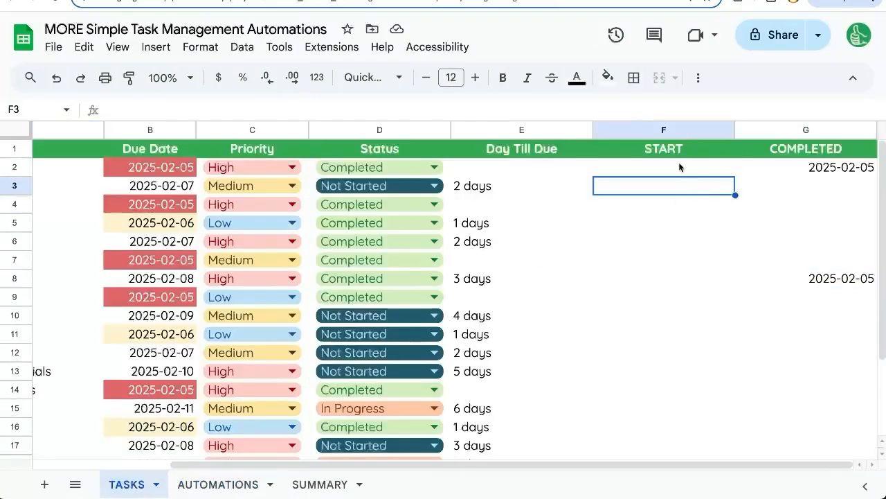
pyautogui.click(440, 166)
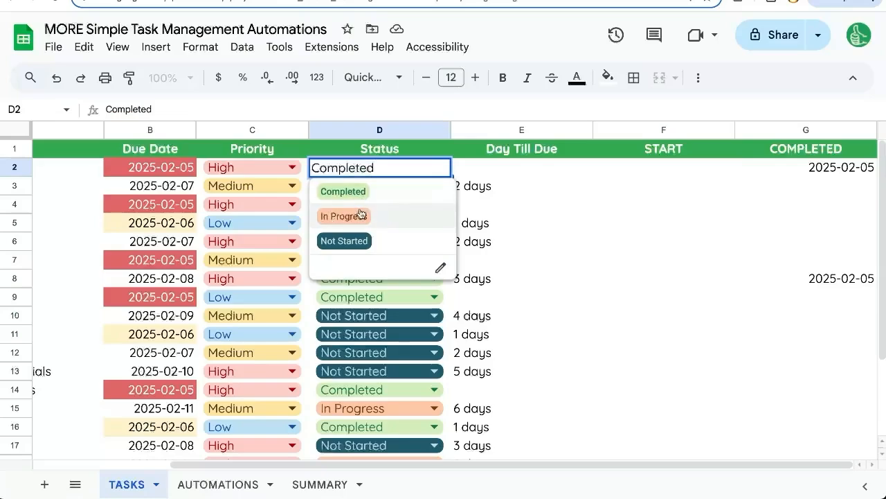
pyautogui.click(343, 216)
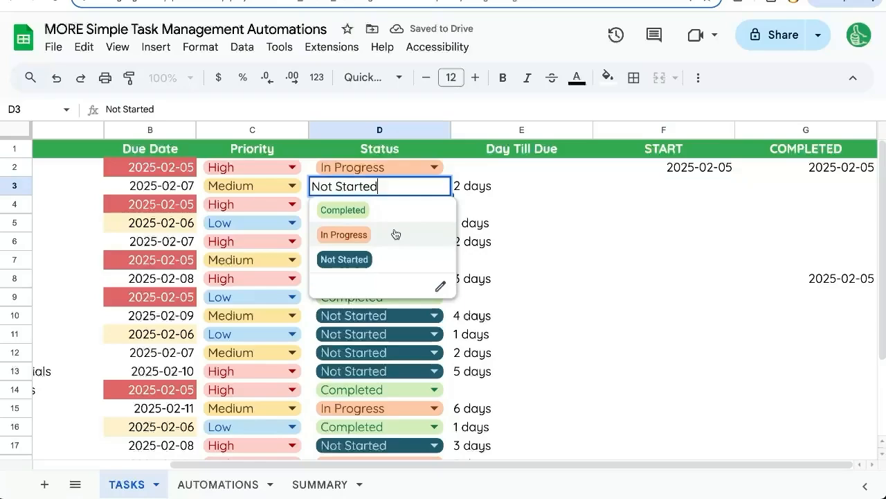
pyautogui.click(343, 234)
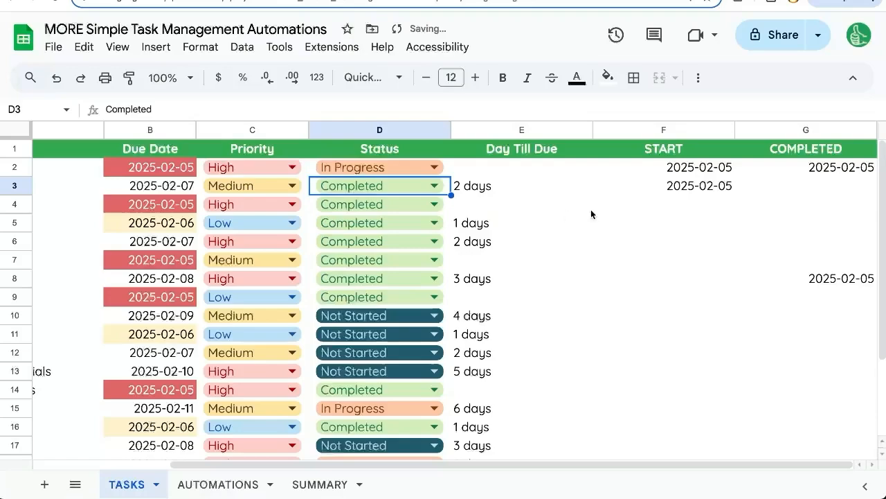
# Step: Tick the Auto Start Date checkbox on AUTOMATIONS and return to TASKS for a new column
pyautogui.click(218, 485)
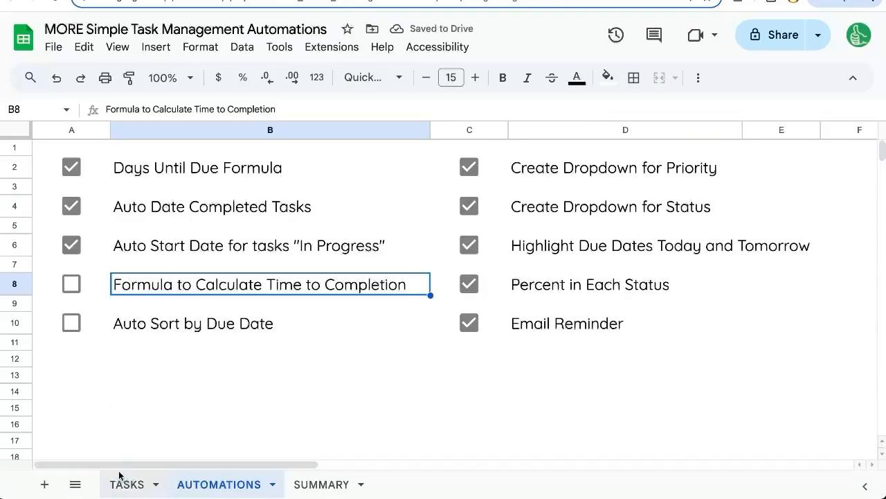
pyautogui.click(126, 484)
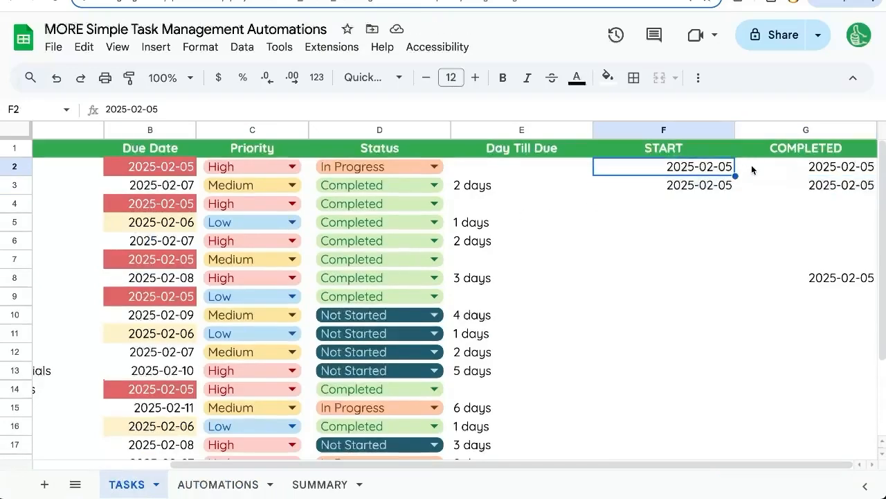
pyautogui.rightClick(806, 130)
pyautogui.write('=DATEDIF(F2')
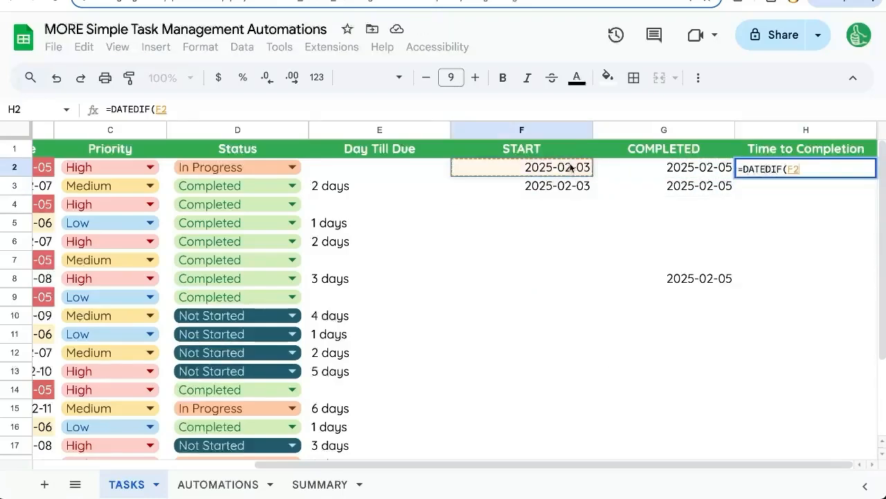
# Step: Enter =IF(ISBLANK(F2),,DATEDIF(F2,G2,"d")&" days") in H2, fill down, and tick Time to Completion
pyautogui.click(663, 166)
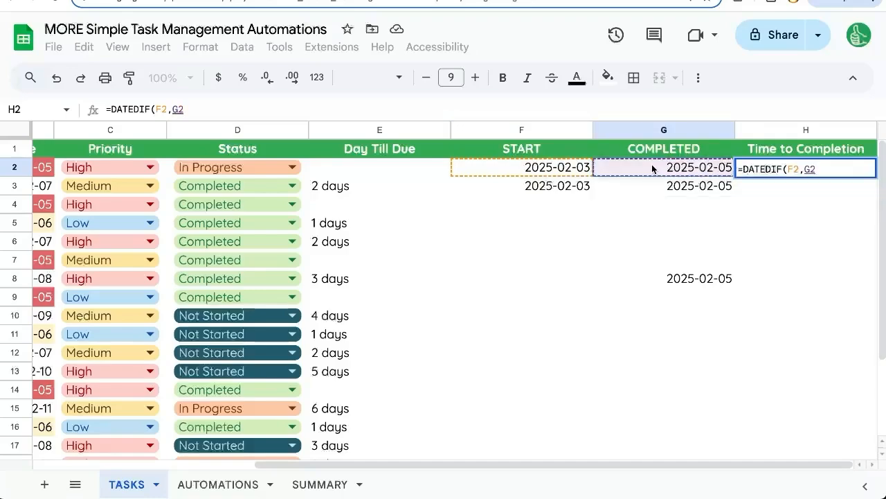
pyautogui.write(',"d")')
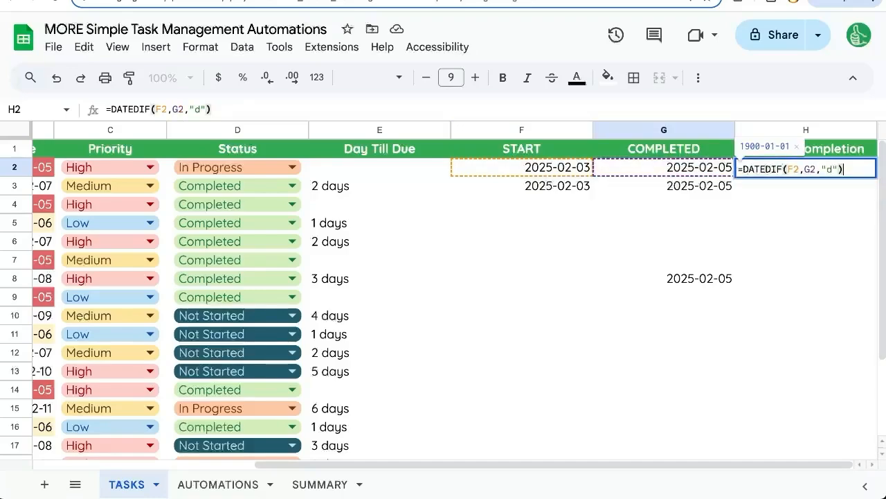
pyautogui.write('&" days')
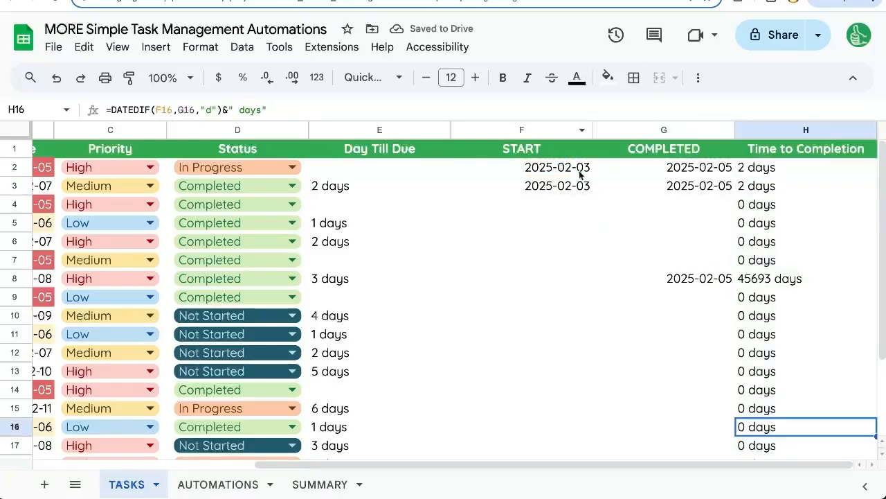
pyautogui.click(806, 221)
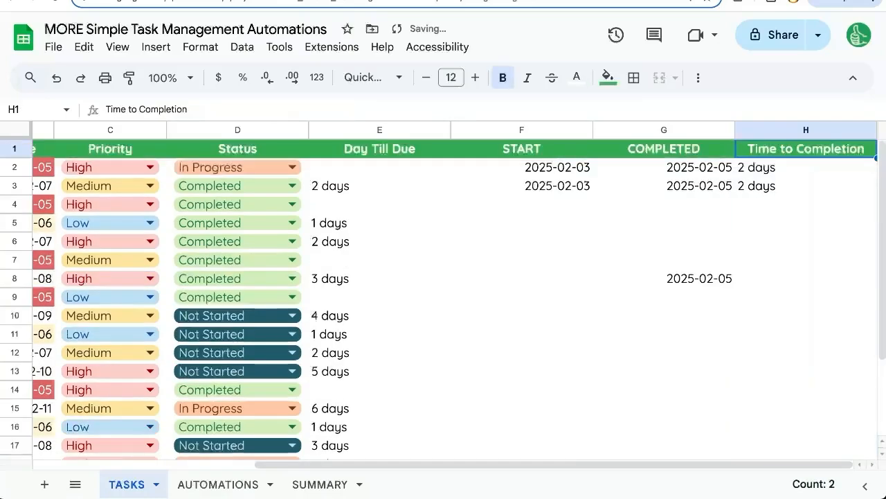
pyautogui.click(521, 278)
pyautogui.write('2025-02-02')
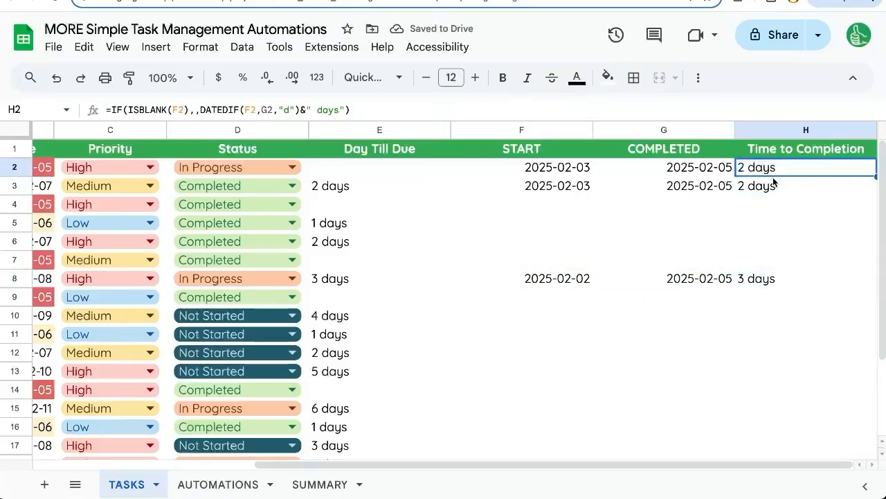
pyautogui.click(219, 485)
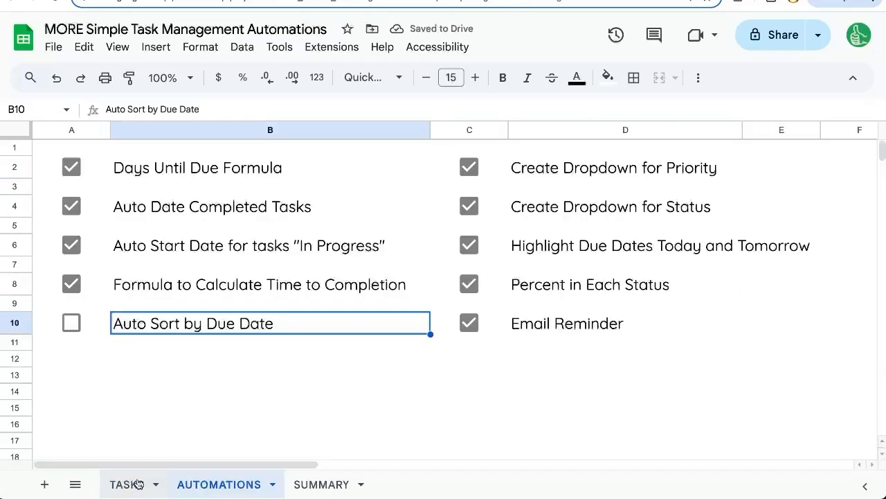
# Step: Sort the TASKS sheet A to Z by the Due Date column B and check the earliest dates
pyautogui.click(127, 483)
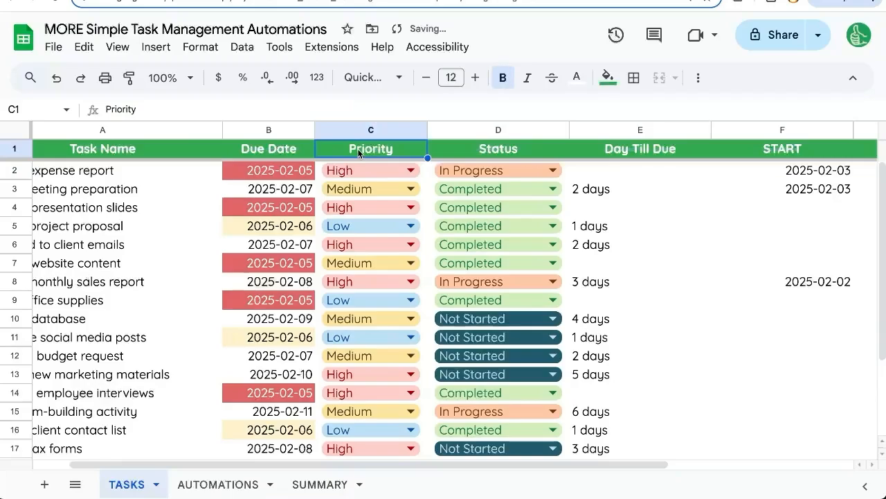
pyautogui.rightClick(268, 130)
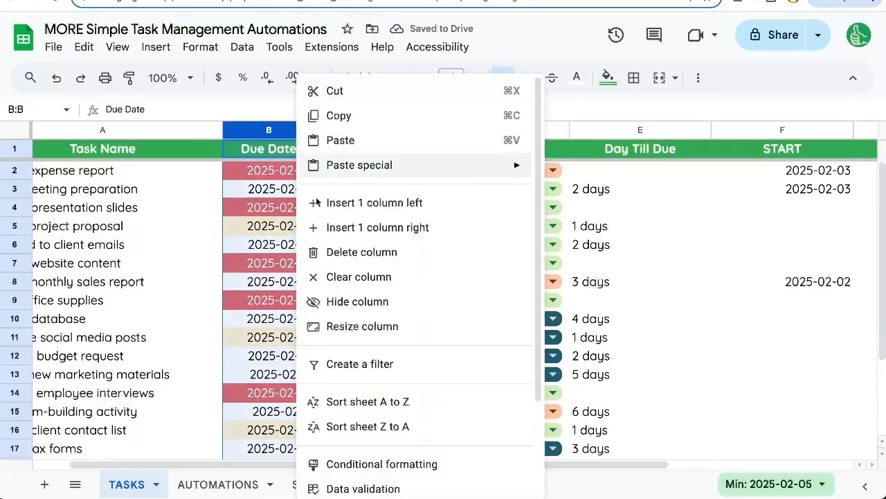
pyautogui.moveTo(364, 427)
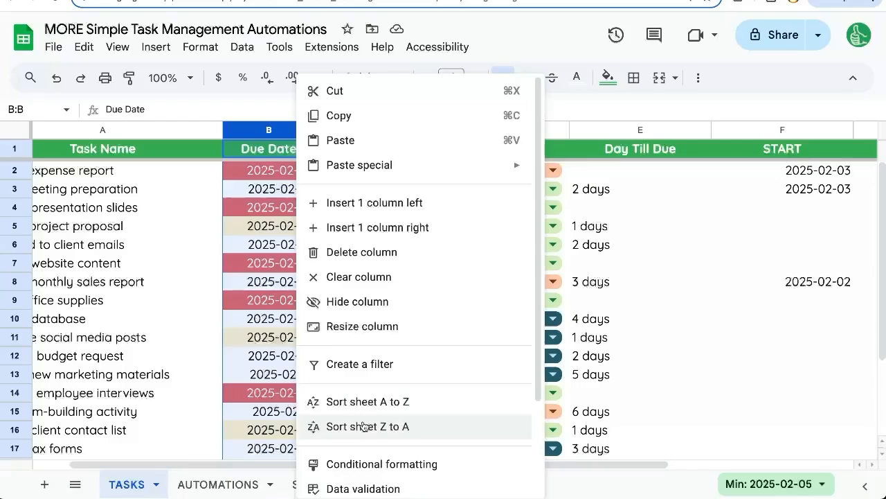
pyautogui.click(368, 427)
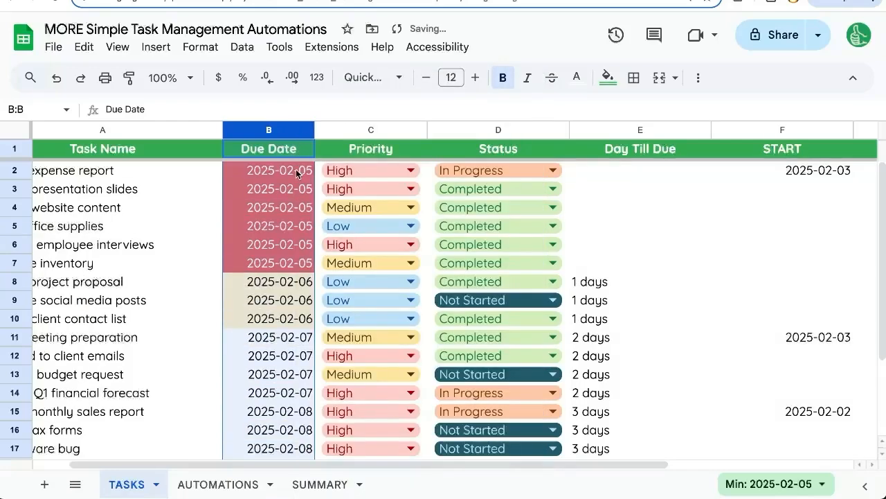
pyautogui.moveTo(269, 170); pyautogui.dragTo(269, 244)
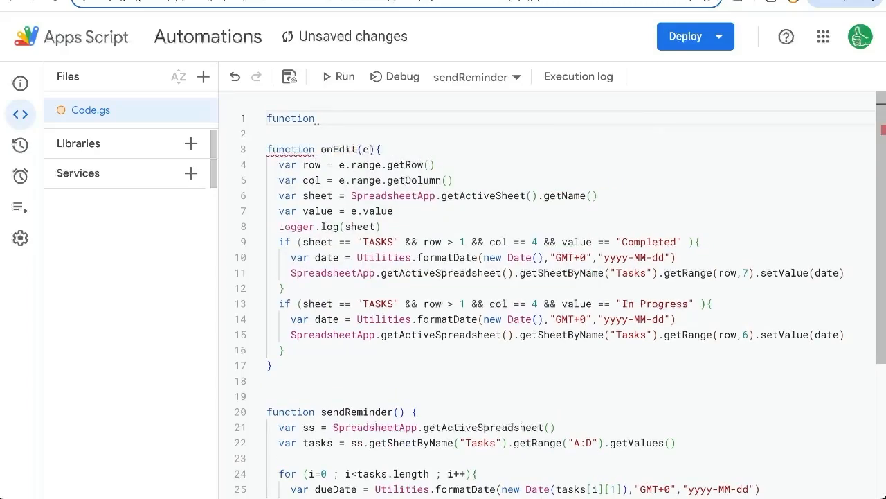
# Step: Write a sortSheet function that sorts getSheetByName("TASKS") by column 2 ascending
pyautogui.write('sortSheet(){')
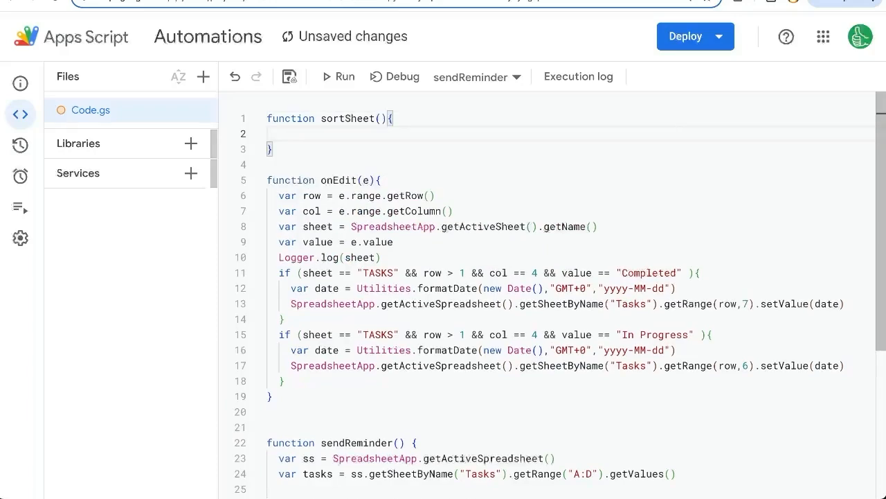
pyautogui.write('SpreadsheetApp.get')
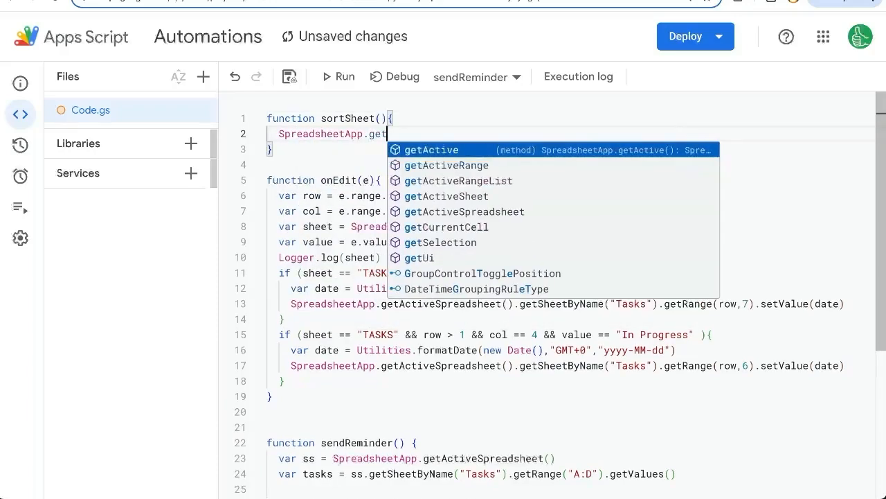
pyautogui.click(464, 210)
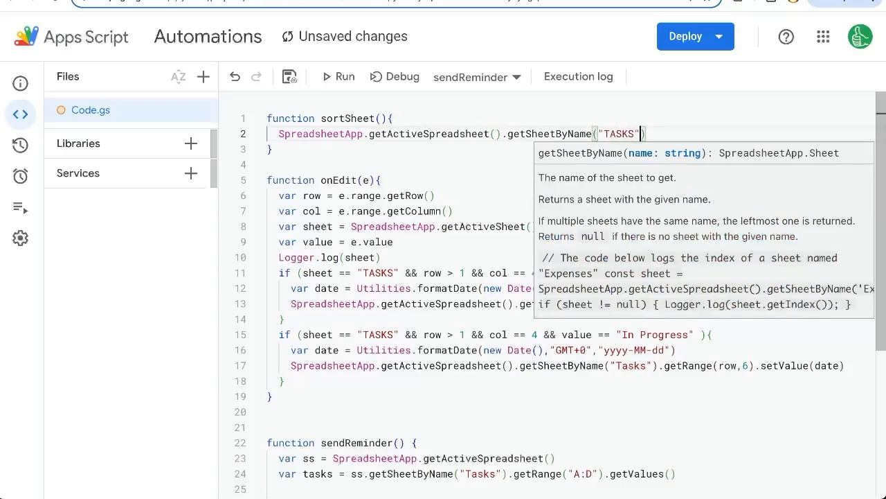
pyautogui.write('.sort(2,')
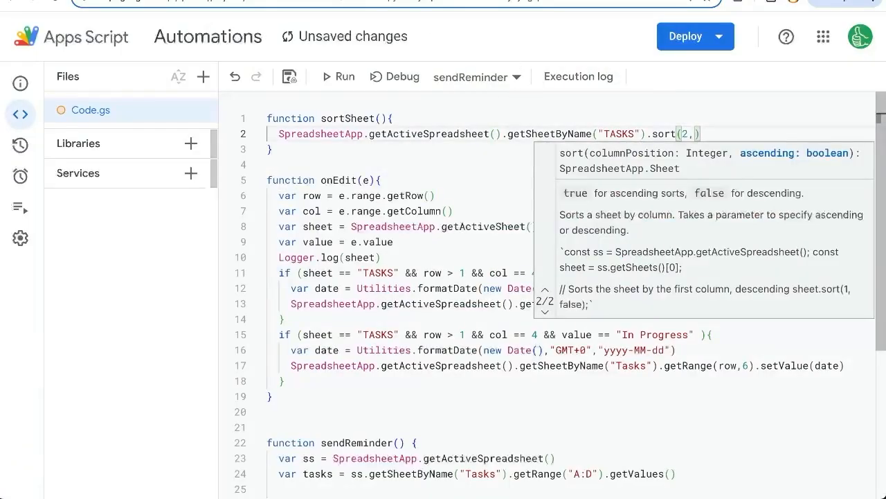
pyautogui.moveTo(603, 194)
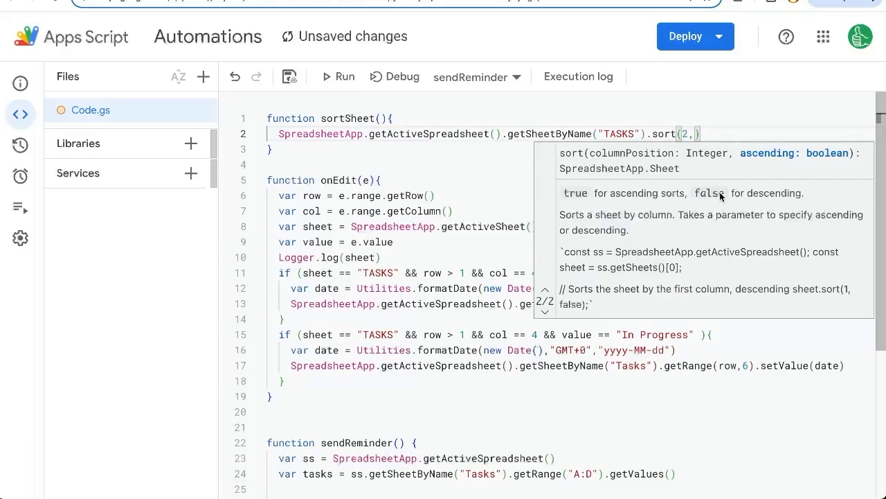
pyautogui.write('true')
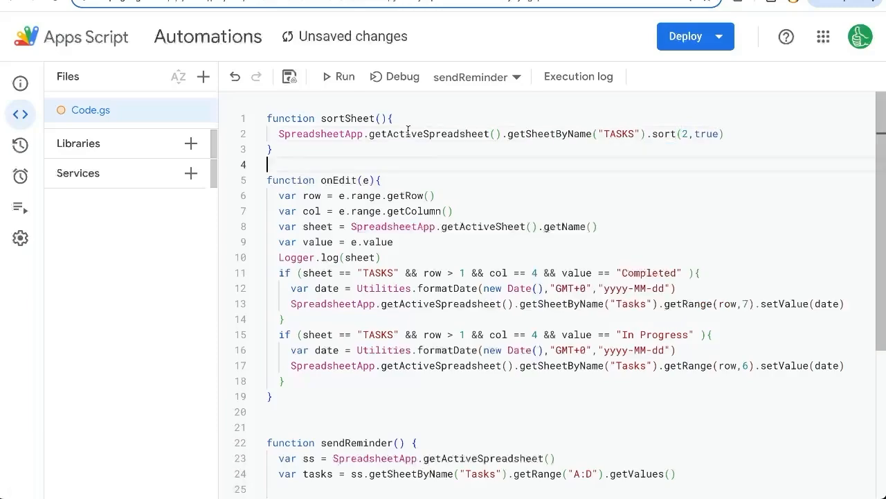
# Step: Select sortSheet in the function dropdown and run it
pyautogui.click(477, 77)
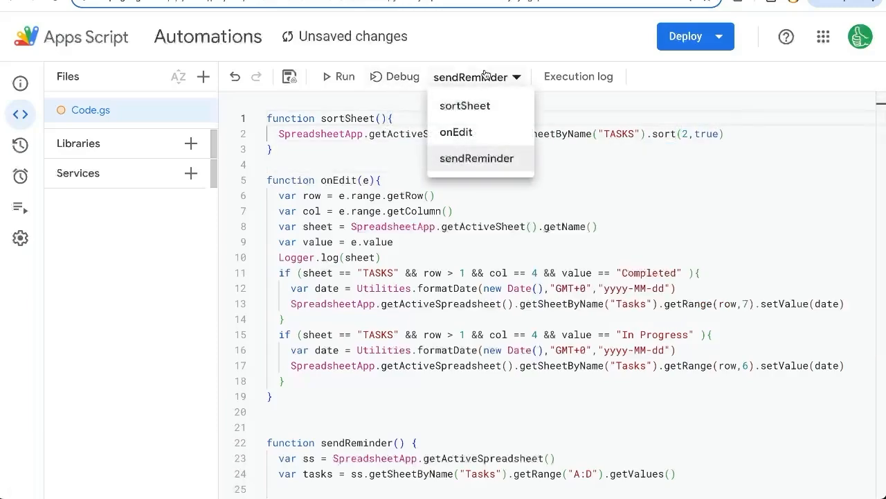
pyautogui.click(465, 106)
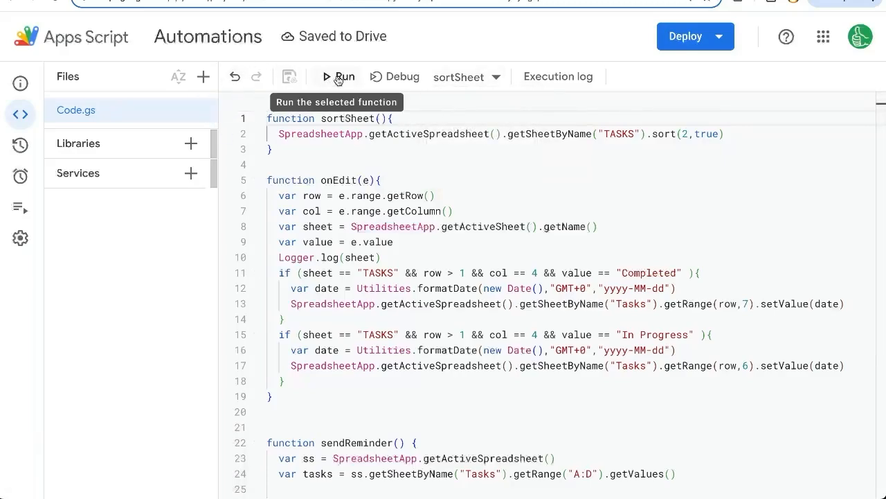
pyautogui.click(339, 76)
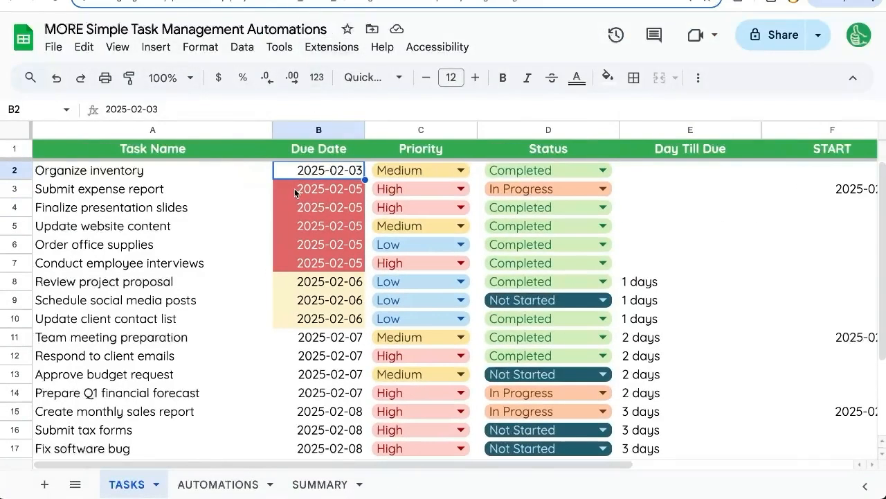
# Step: Check the sorted earliest due dates in B2:B6 and start editing Plan team-building activity's due date
pyautogui.moveTo(319, 169); pyautogui.dragTo(318, 263)
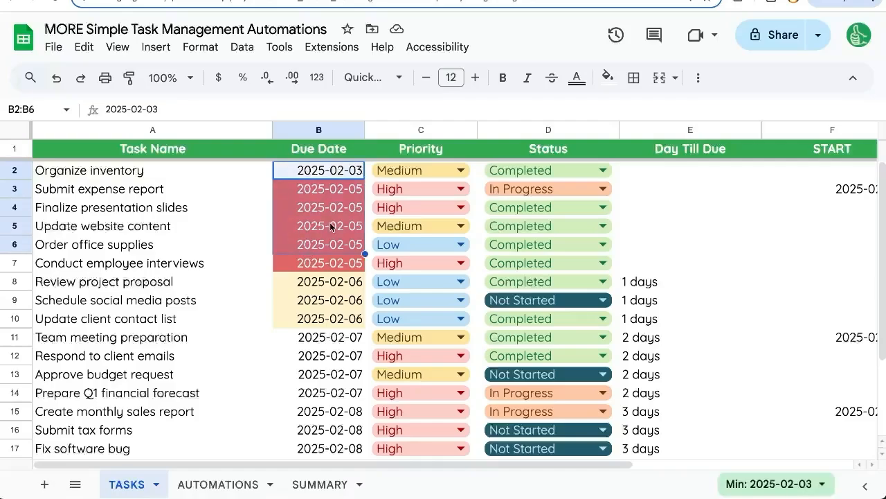
pyautogui.moveTo(339, 230)
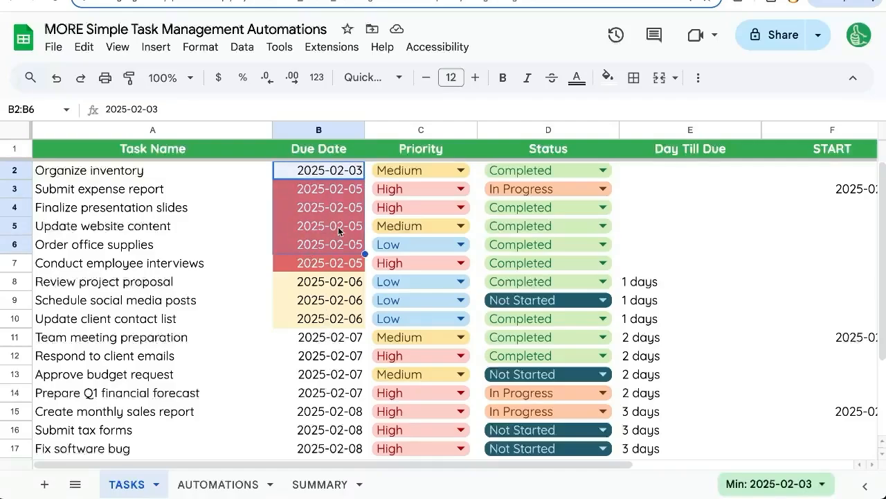
pyautogui.scroll(-3)
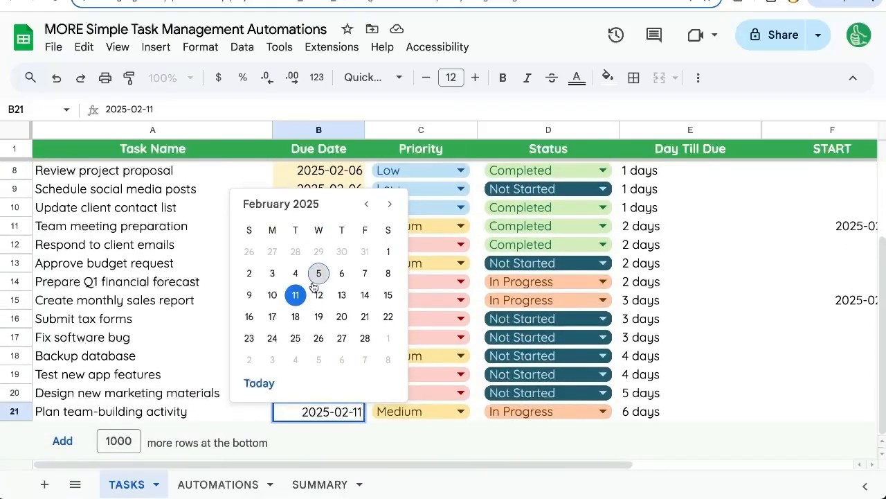
pyautogui.click(271, 273)
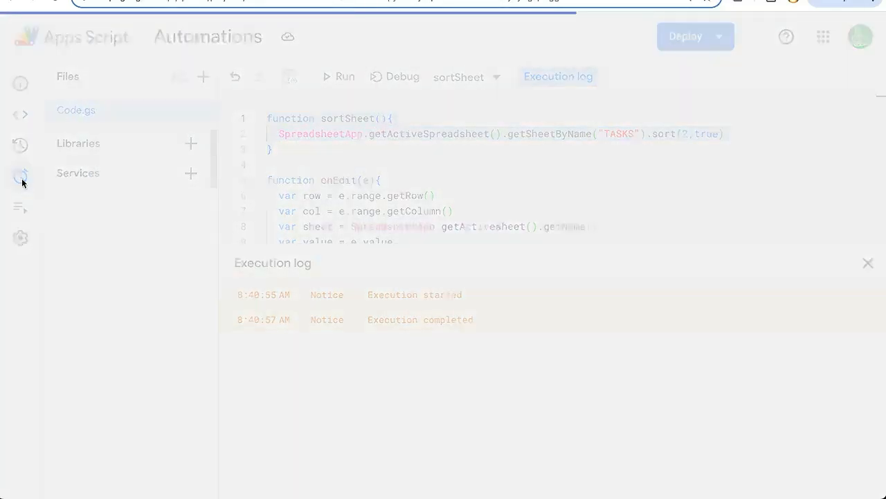
# Step: Add a new trigger for sortSheet with a time-driven event source
pyautogui.click(19, 176)
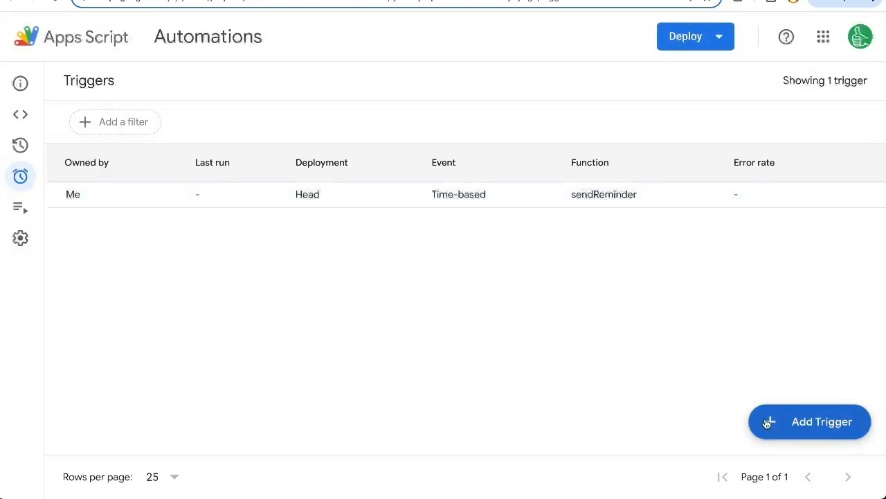
pyautogui.click(810, 421)
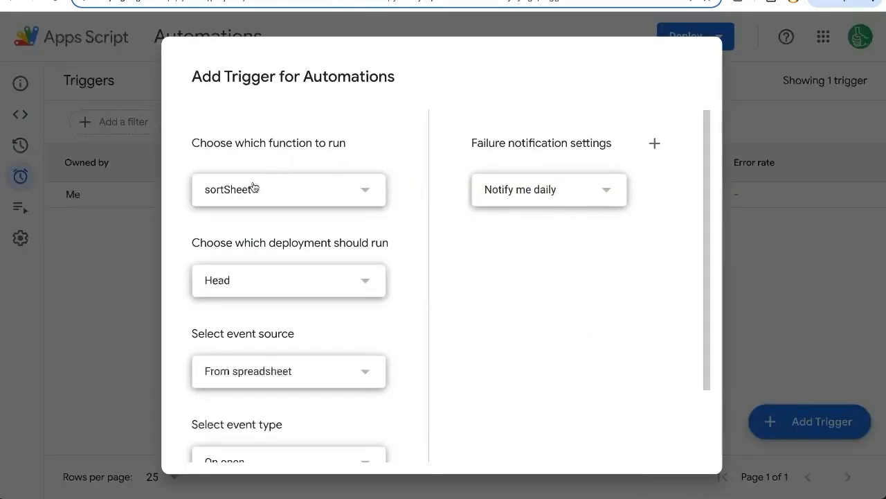
pyautogui.click(288, 188)
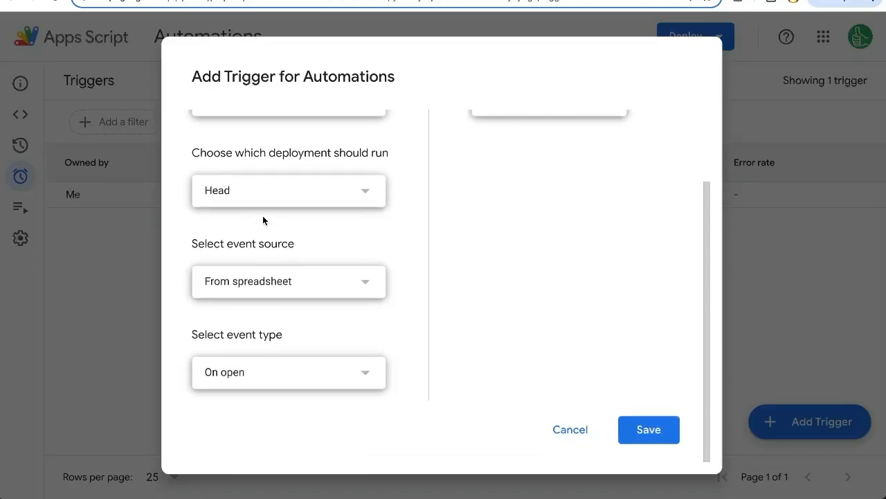
pyautogui.click(289, 281)
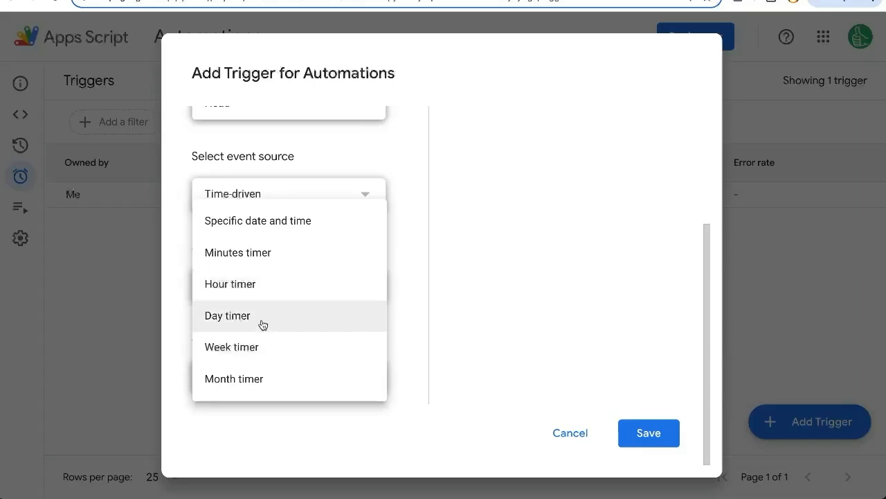
# Step: Set the trigger to a day timer running 8pm to 9pm and save it
pyautogui.click(227, 316)
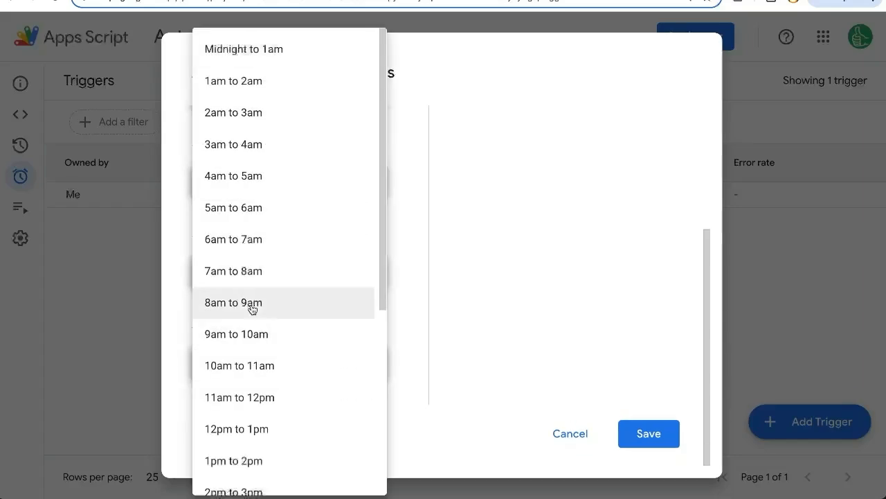
pyautogui.scroll(-3)
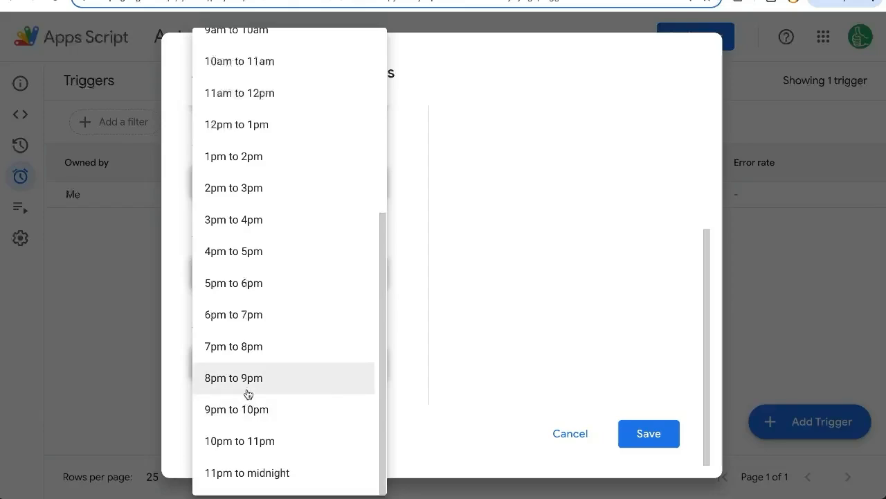
pyautogui.click(233, 378)
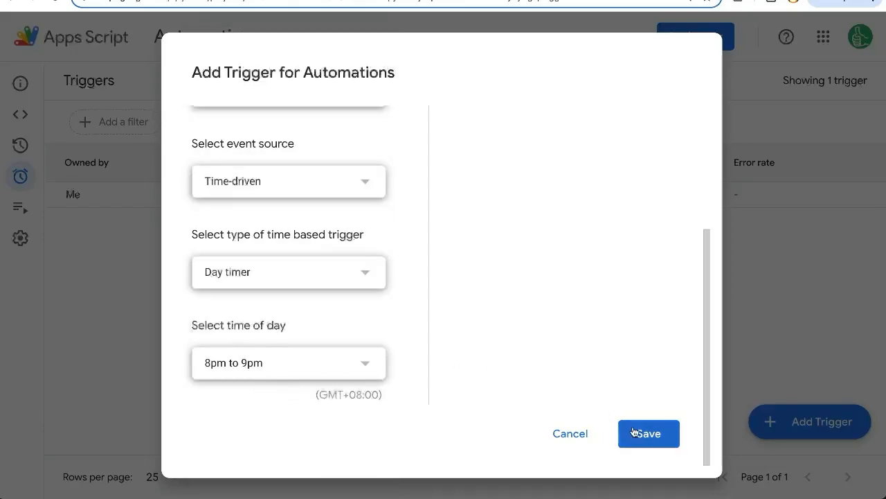
pyautogui.click(648, 434)
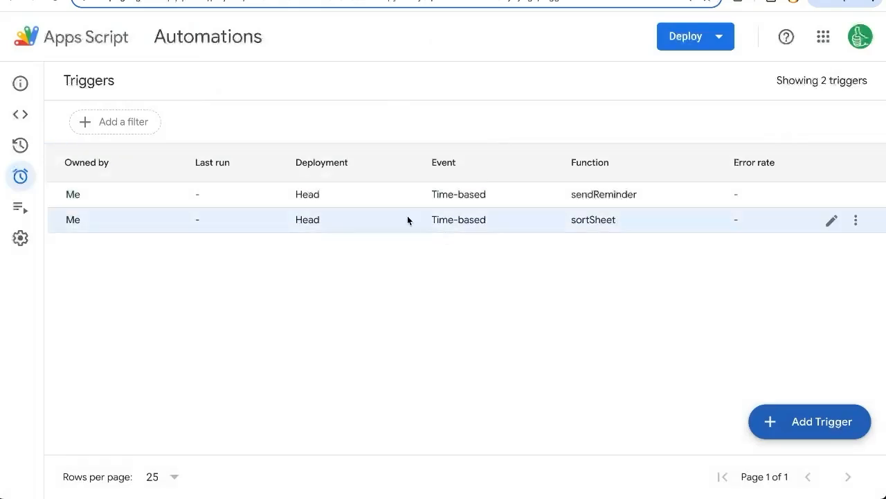
pyautogui.moveTo(603, 241)
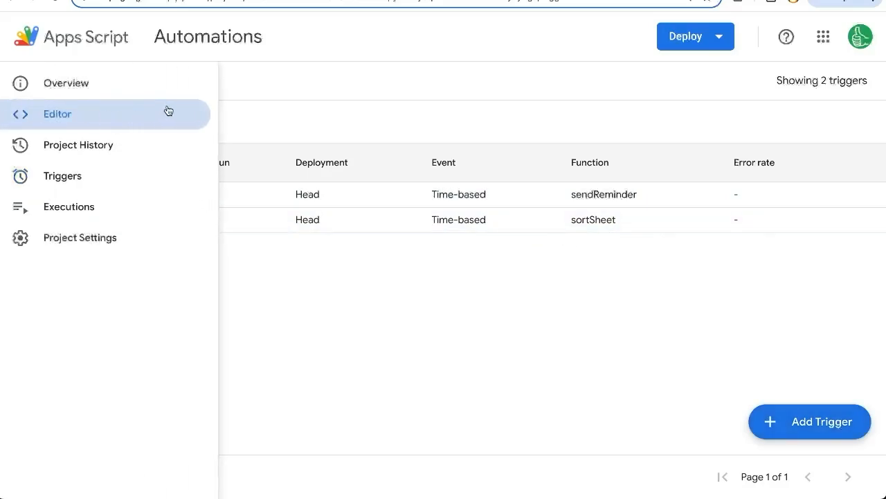
# Step: Confirm TASKS lists the 2025-02-02 tasks first, then select the ascending sort argument in sortSheet
pyautogui.click(58, 113)
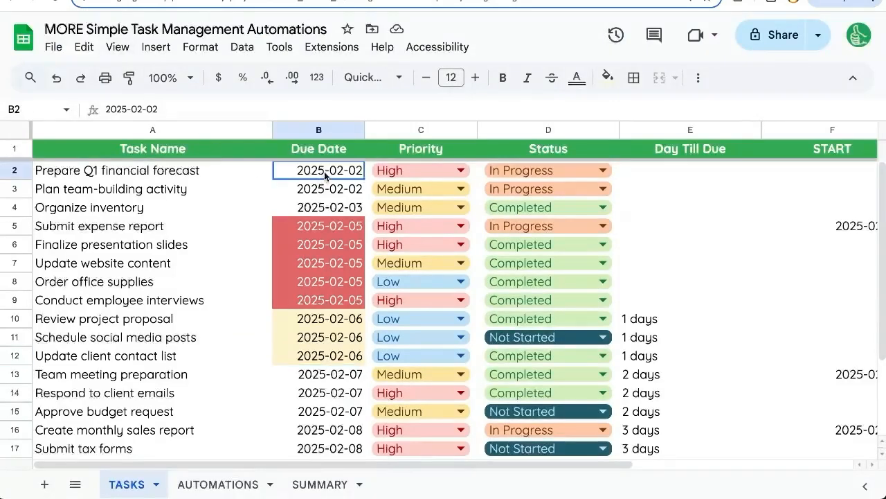
pyautogui.moveTo(318, 171); pyautogui.dragTo(319, 208)
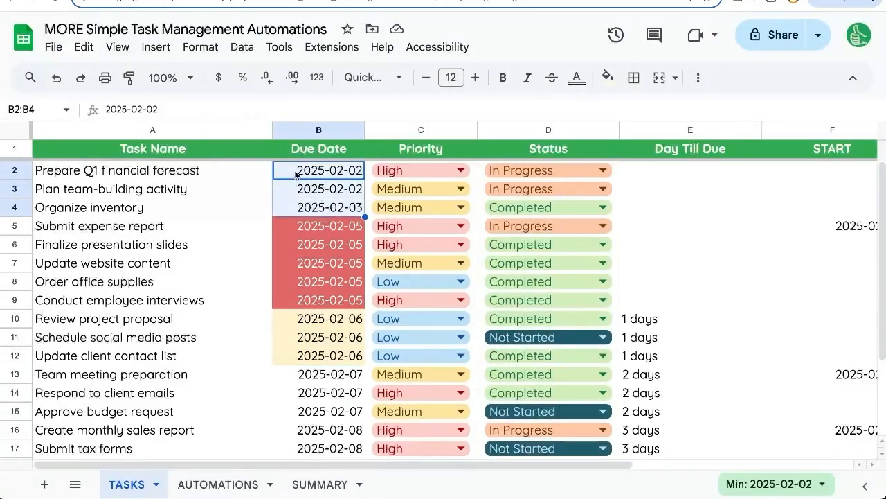
pyautogui.scroll(-3)
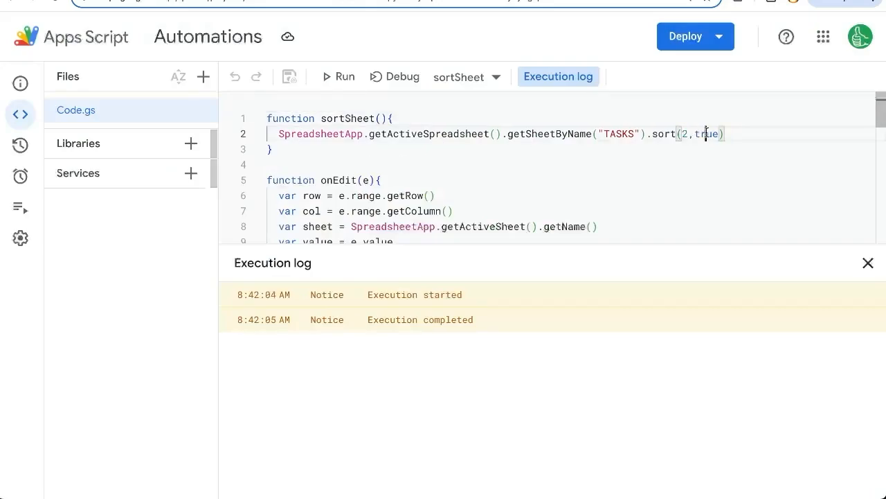
pyautogui.doubleClick(711, 133)
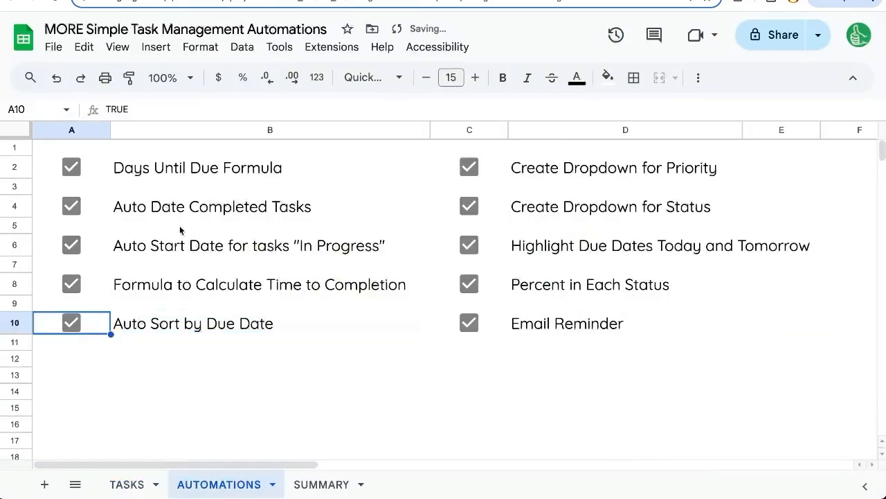
# Step: Review the auto-dating, Time to Completion and Auto Sort by Due Date checklist items, all ticked
pyautogui.click(270, 166)
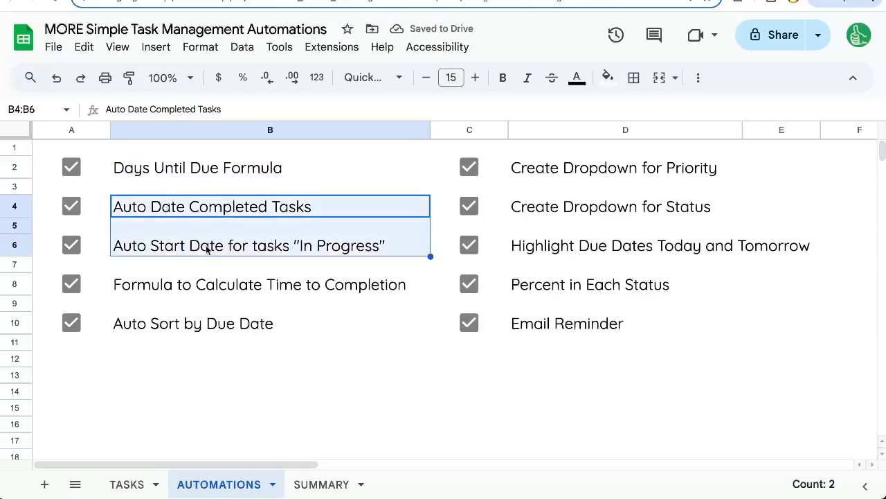
pyautogui.moveTo(238, 255)
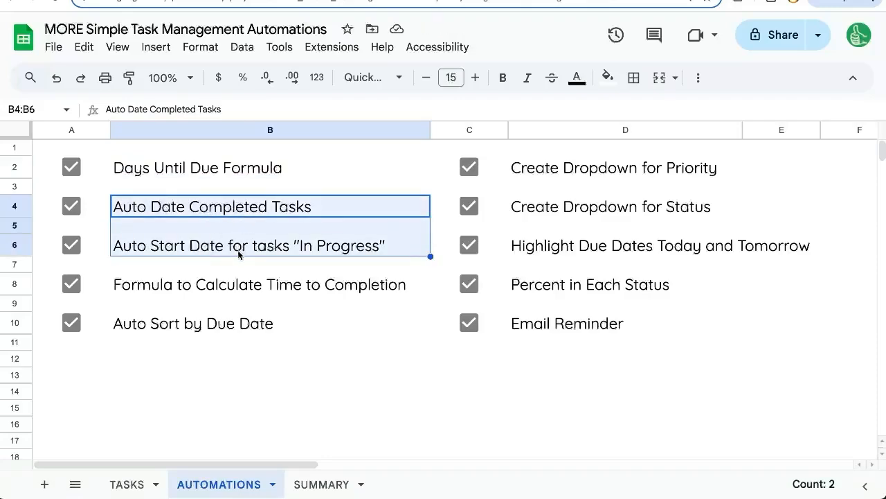
pyautogui.click(260, 284)
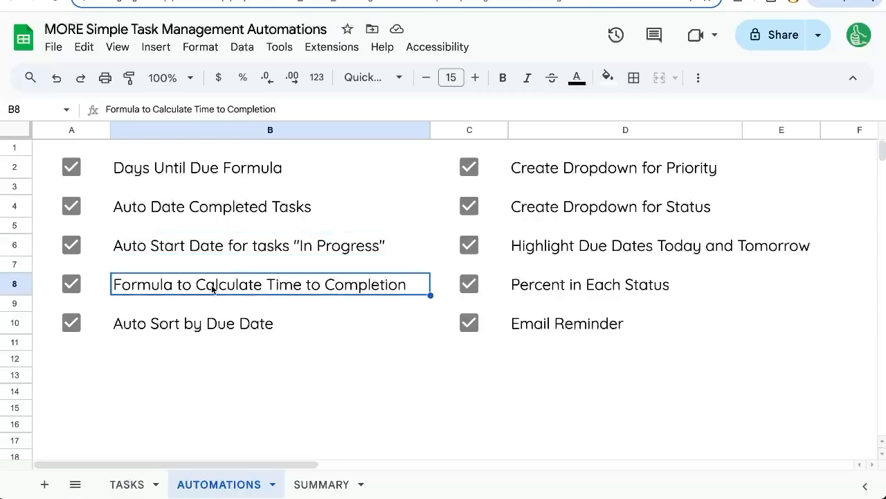
pyautogui.moveTo(186, 293)
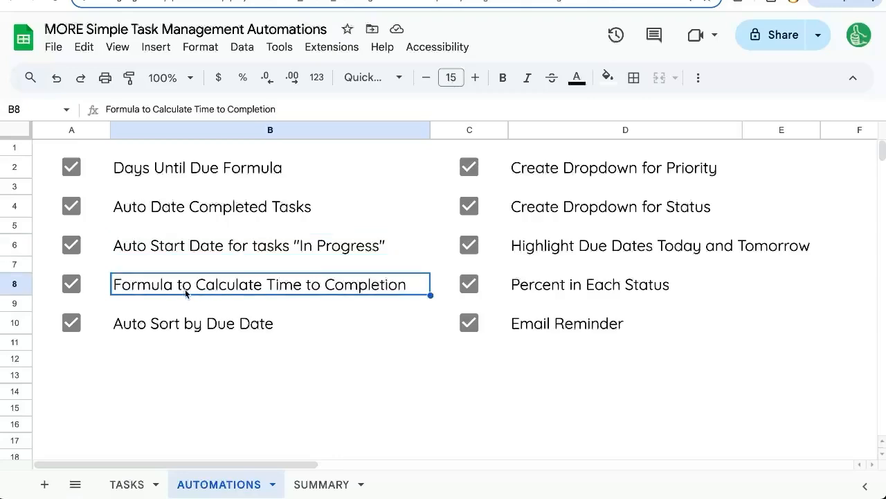
pyautogui.click(270, 323)
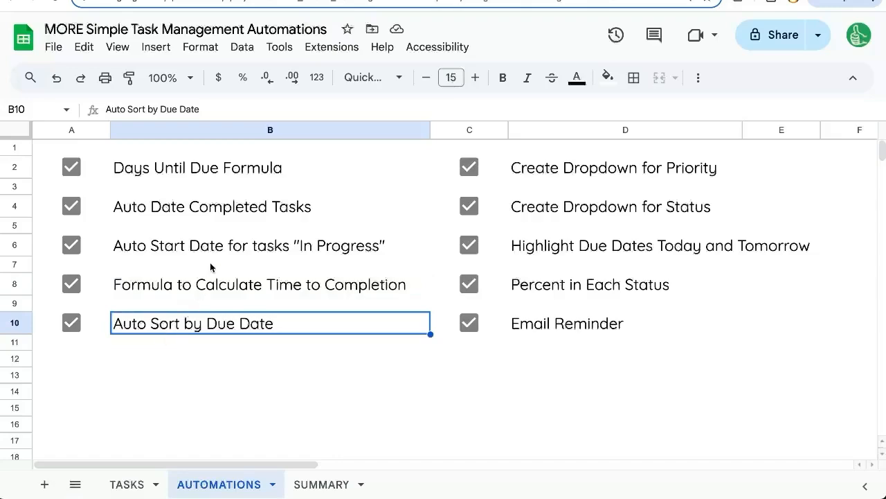
pyautogui.moveTo(216, 263)
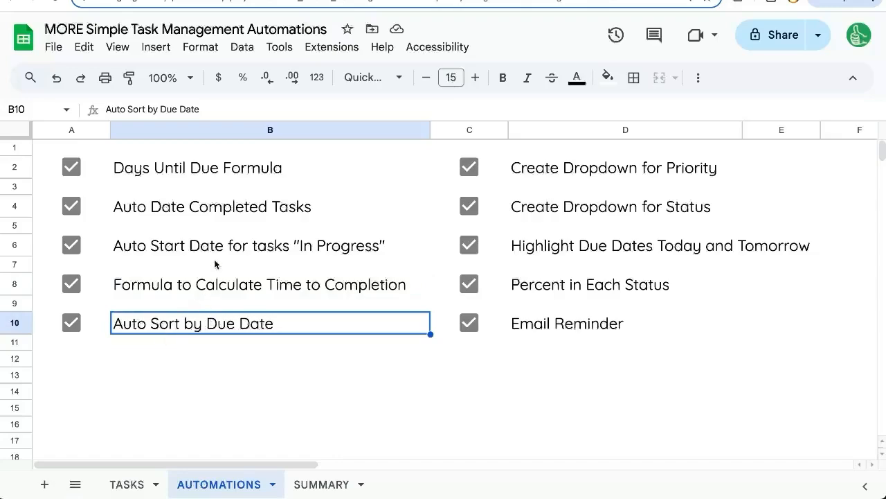